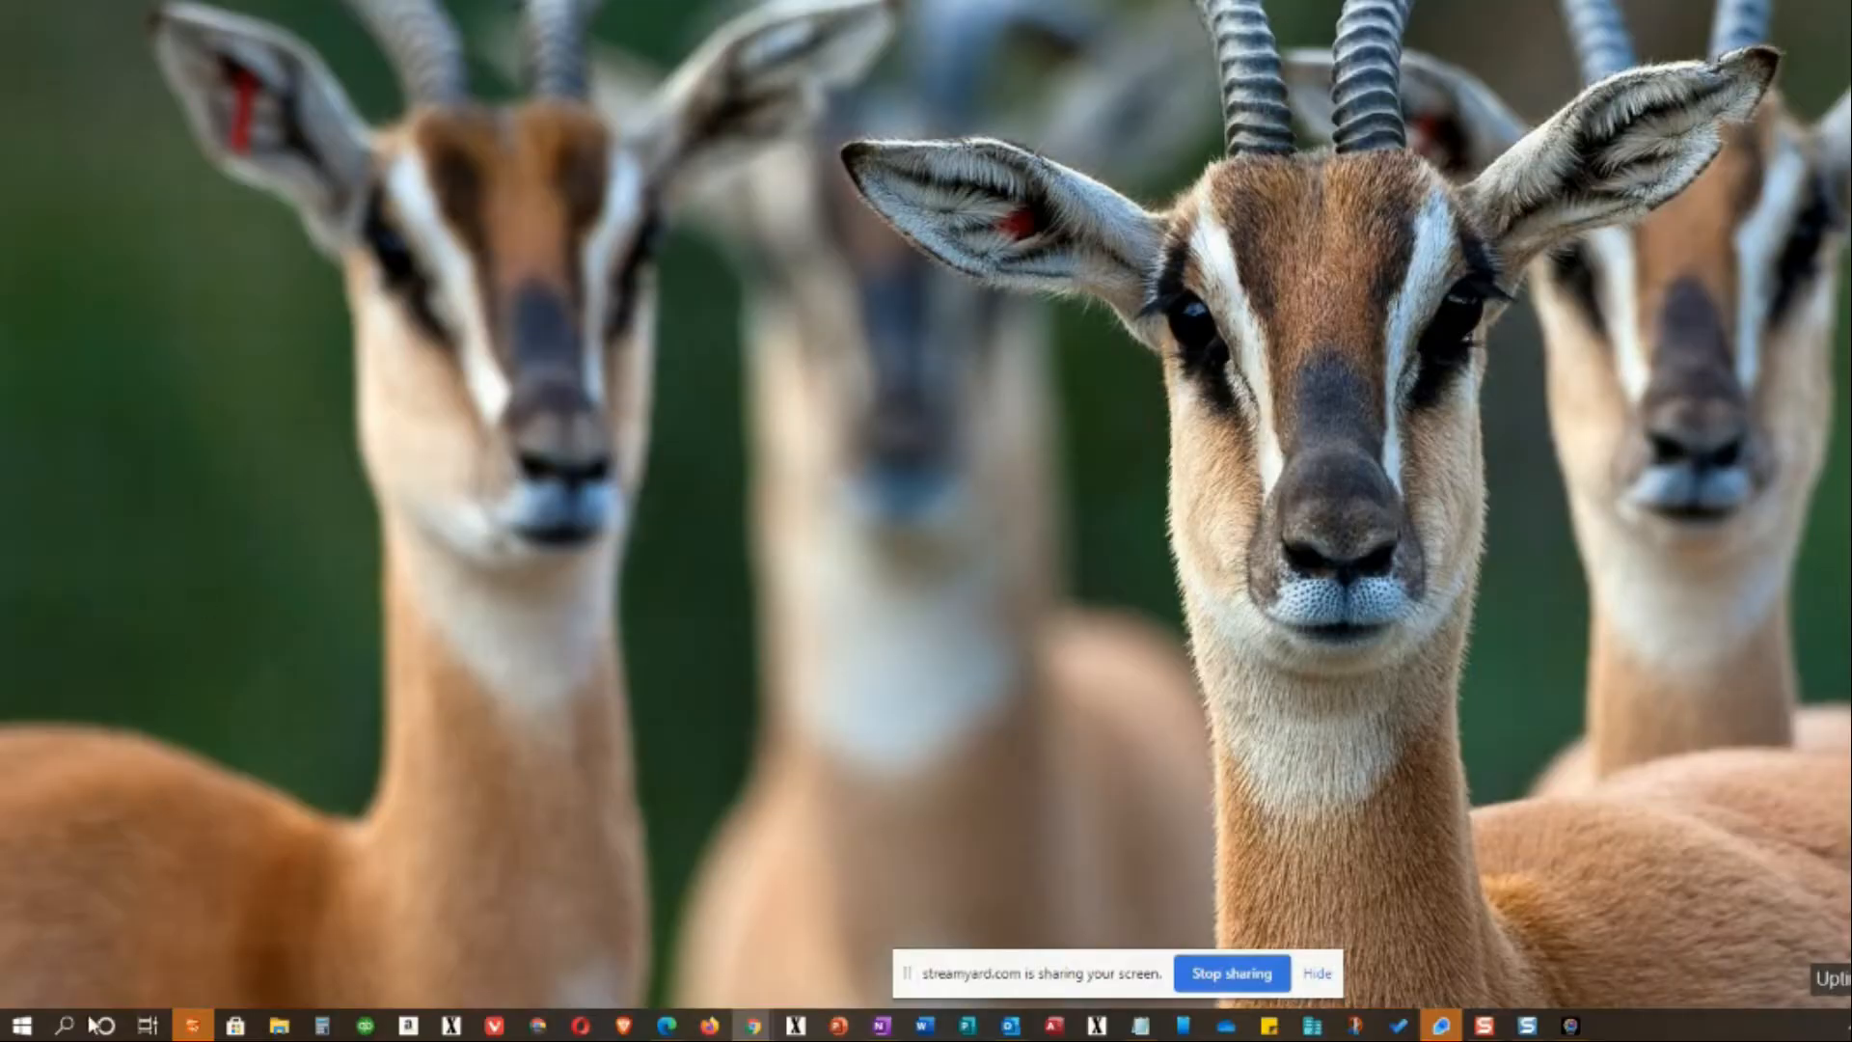
Search Windows for "disk cleanup" to surface the Disk Cleanup app.
left_click(70, 1021)
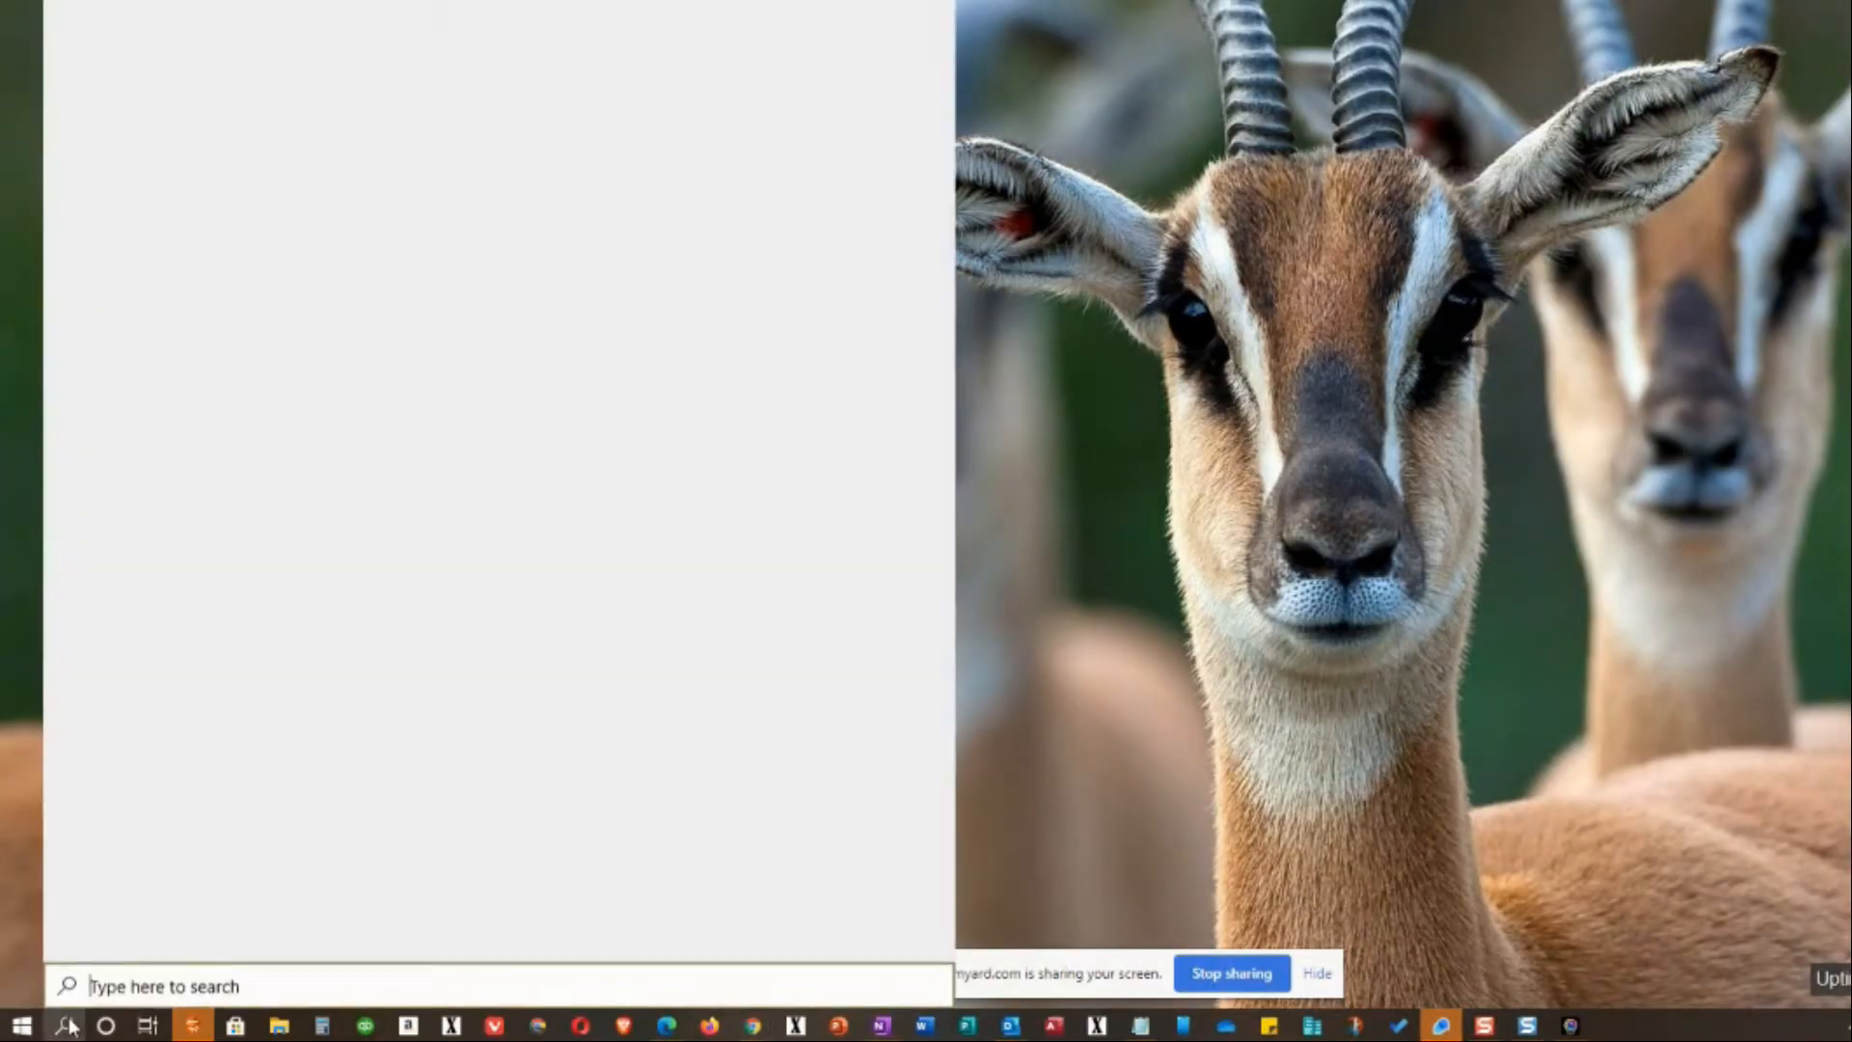
type("disk c")
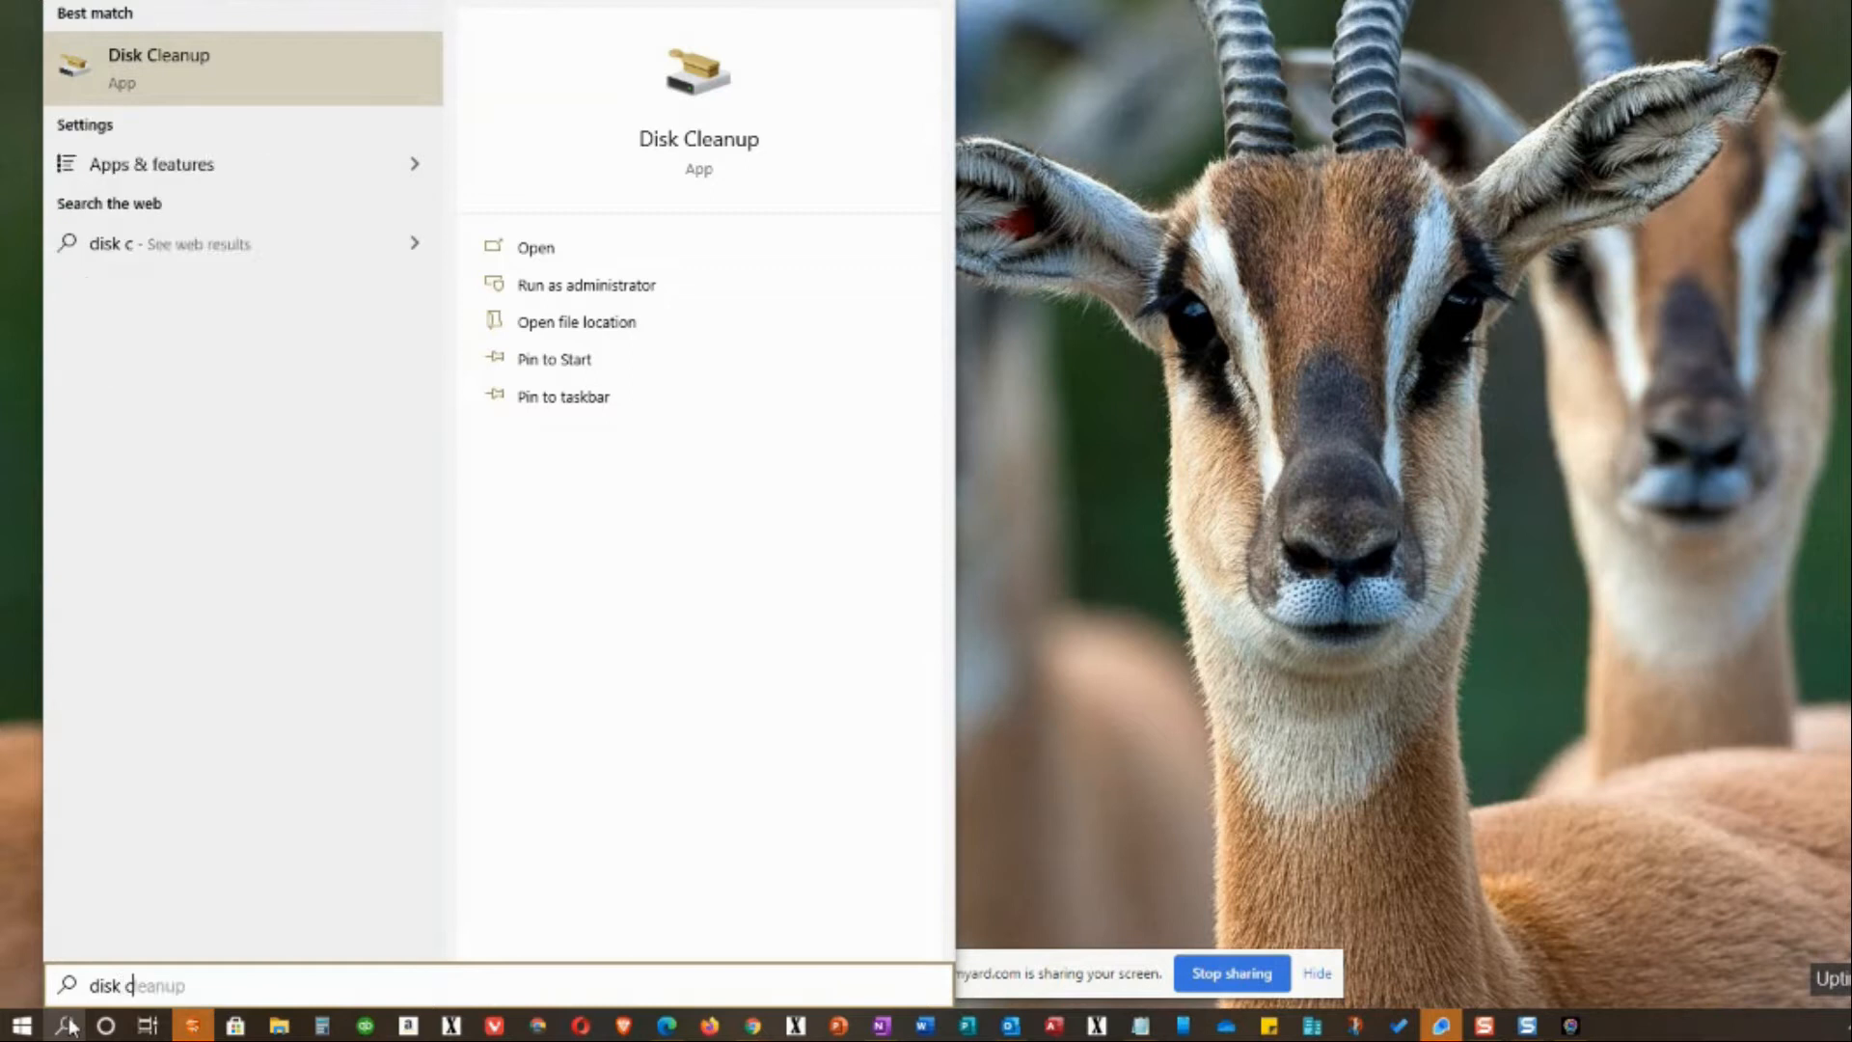
type("leanup")
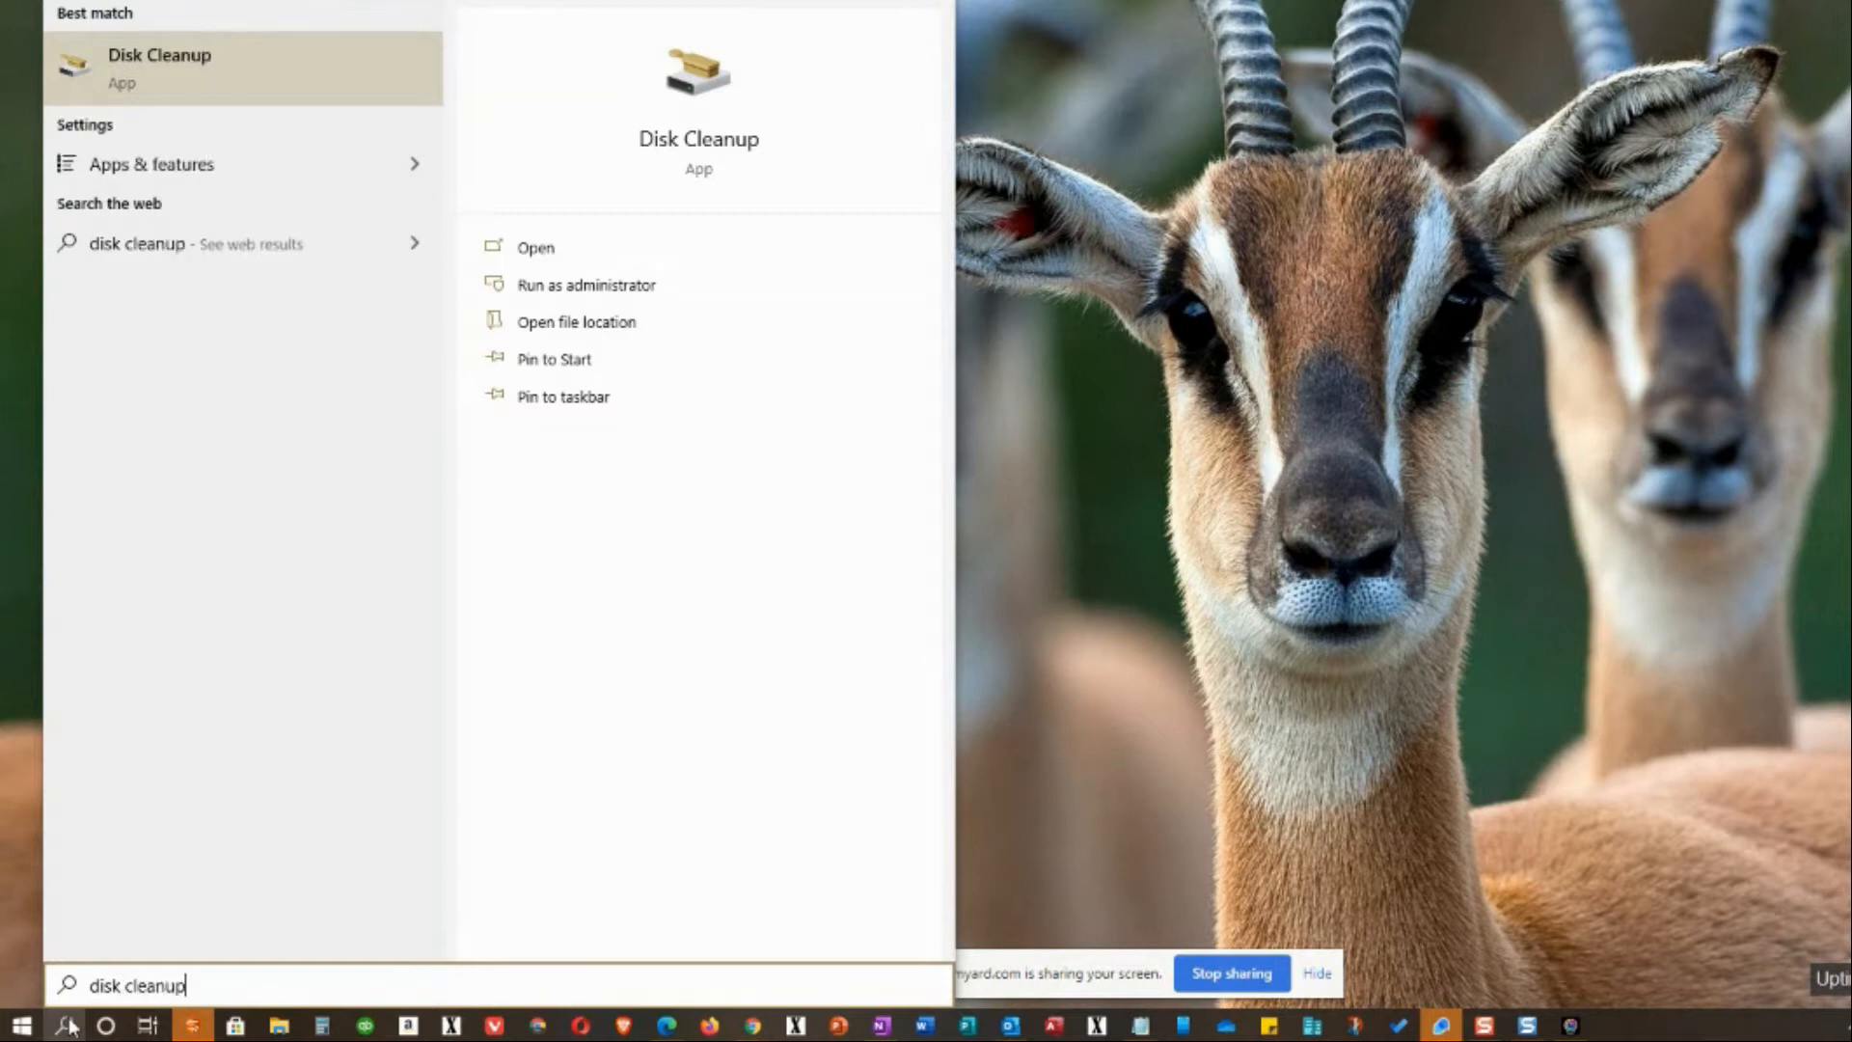
mouse_move(143, 186)
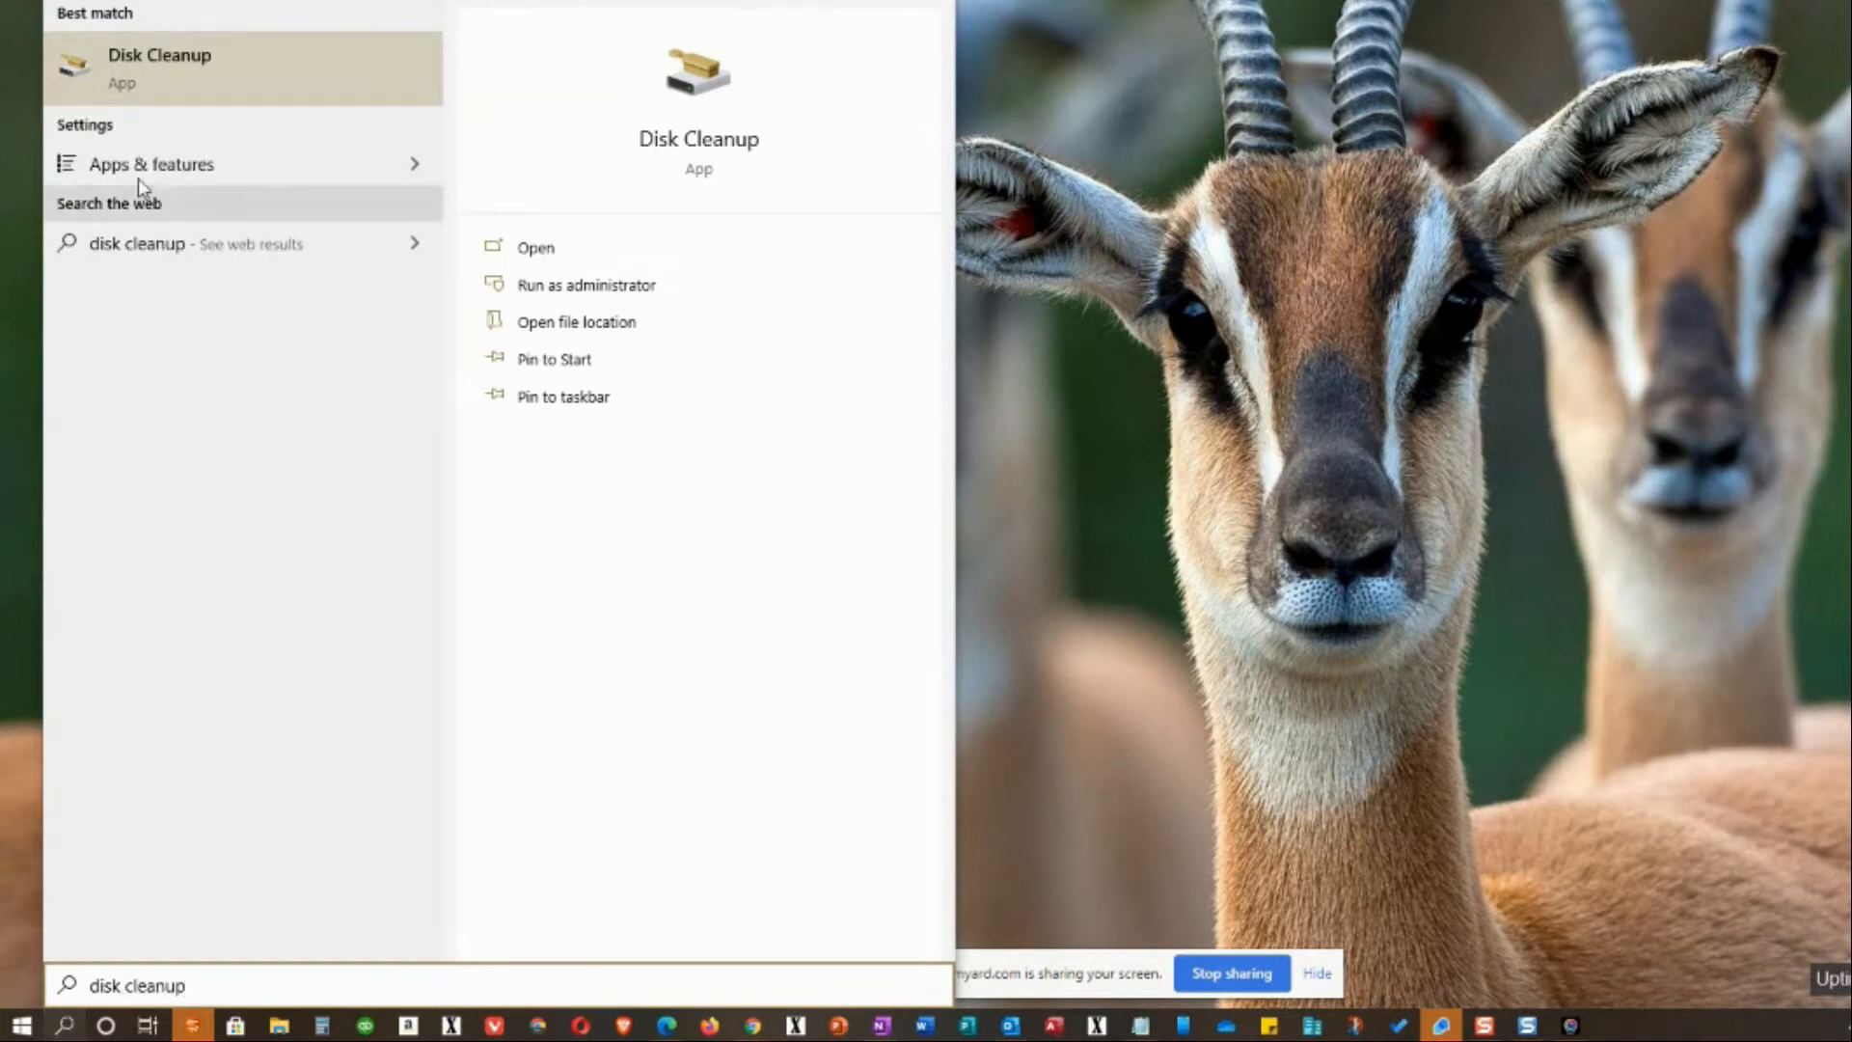
Launch Disk Cleanup and choose the Windows (C:) drive to scan.
left_click(535, 247)
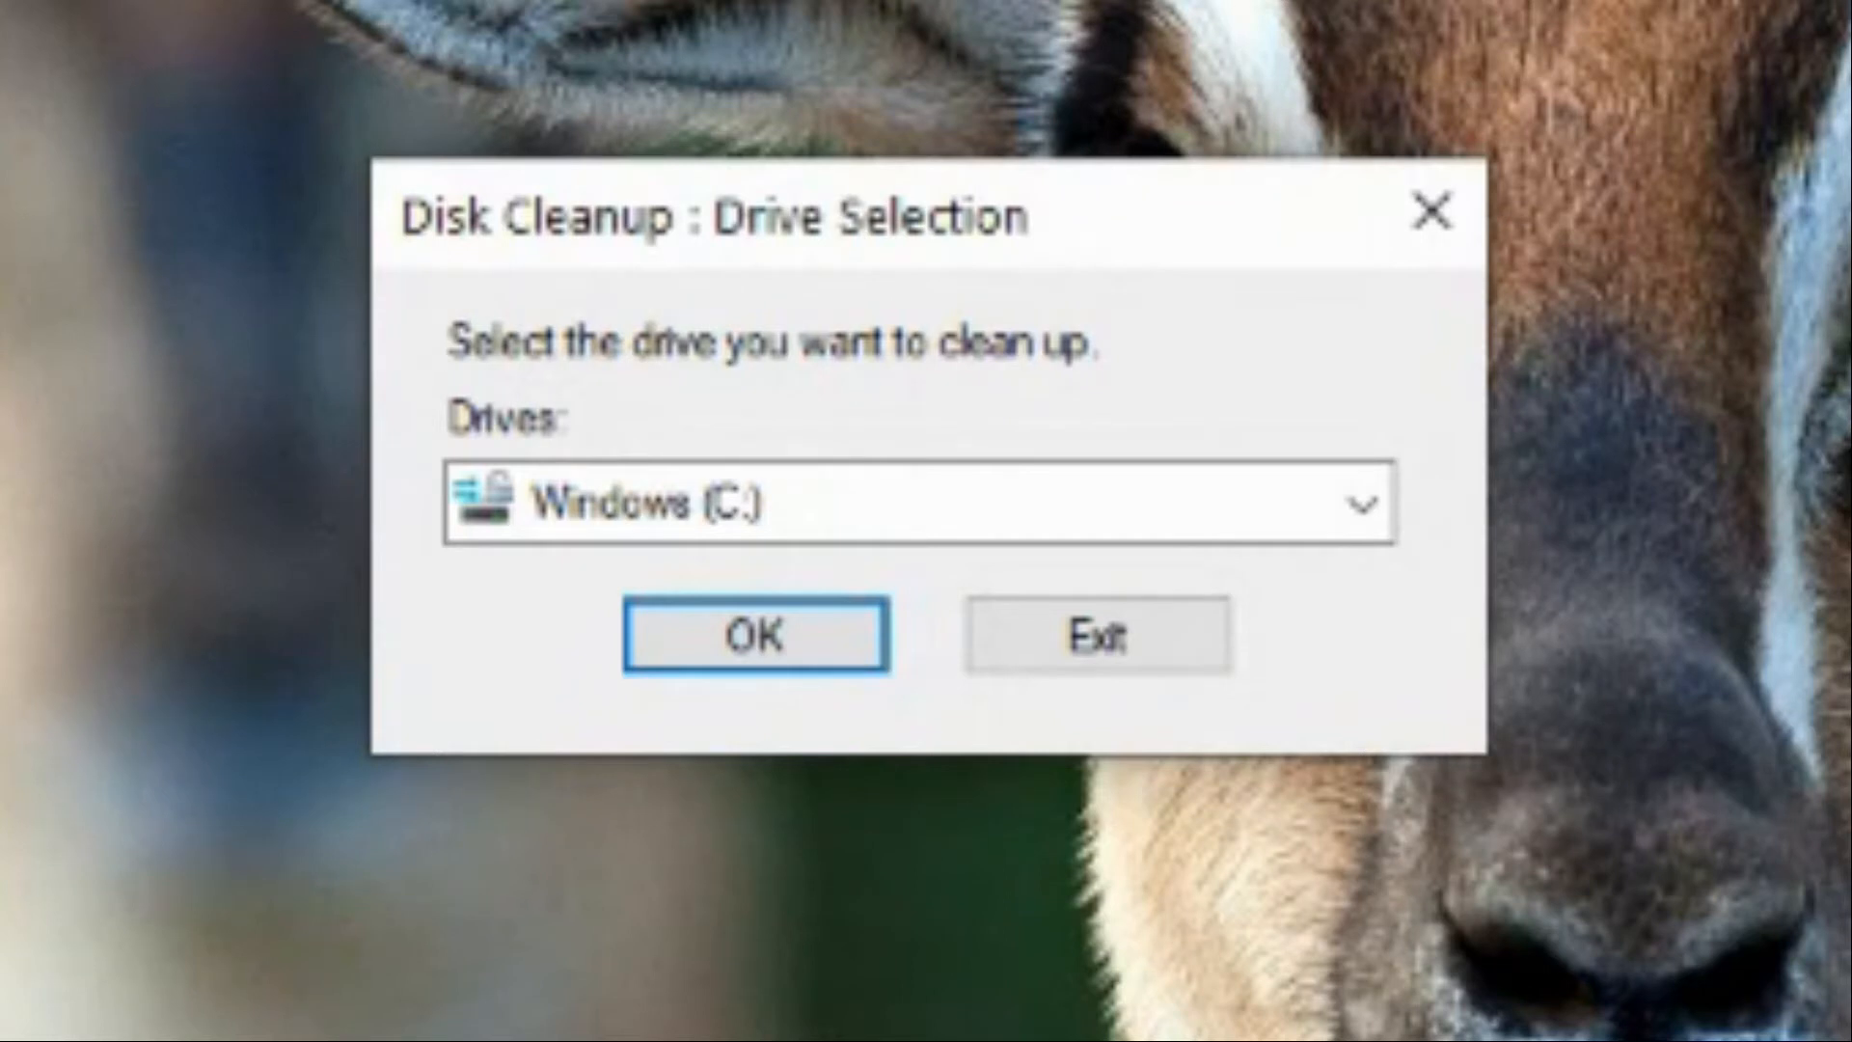
left_click(1364, 506)
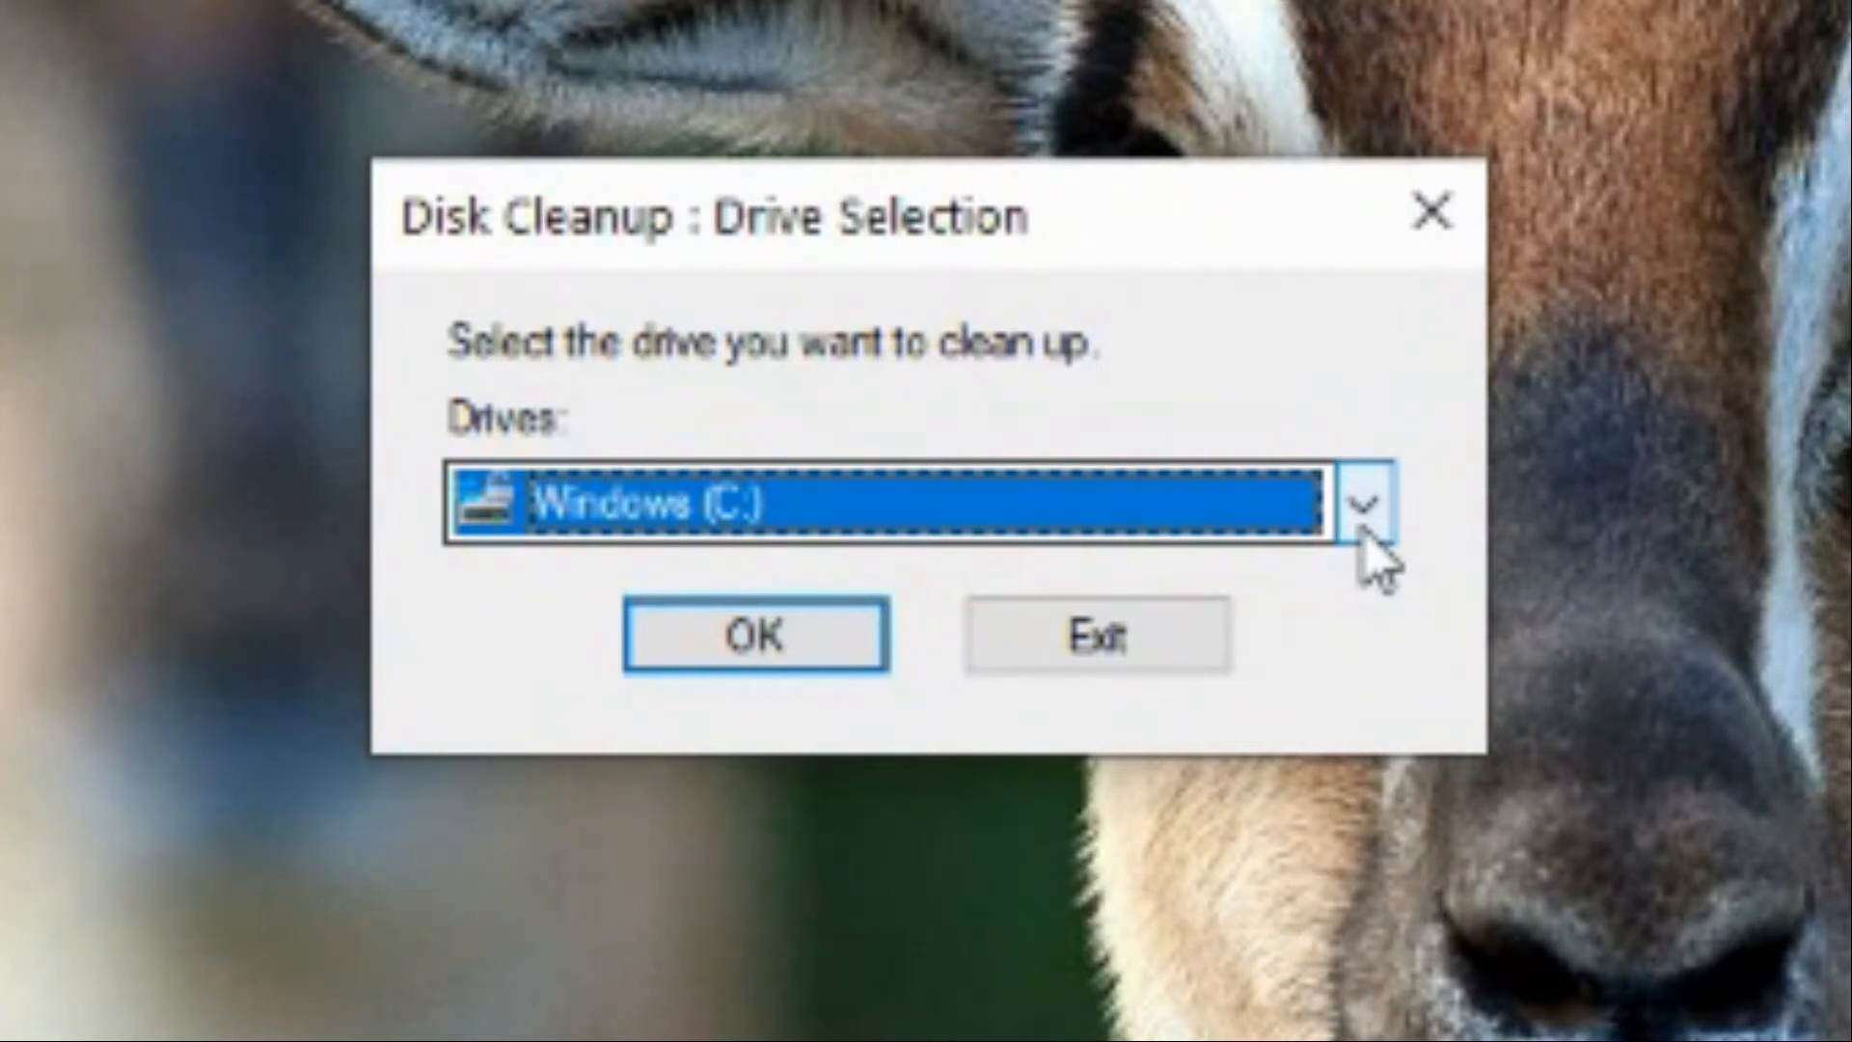
mouse_move(917, 471)
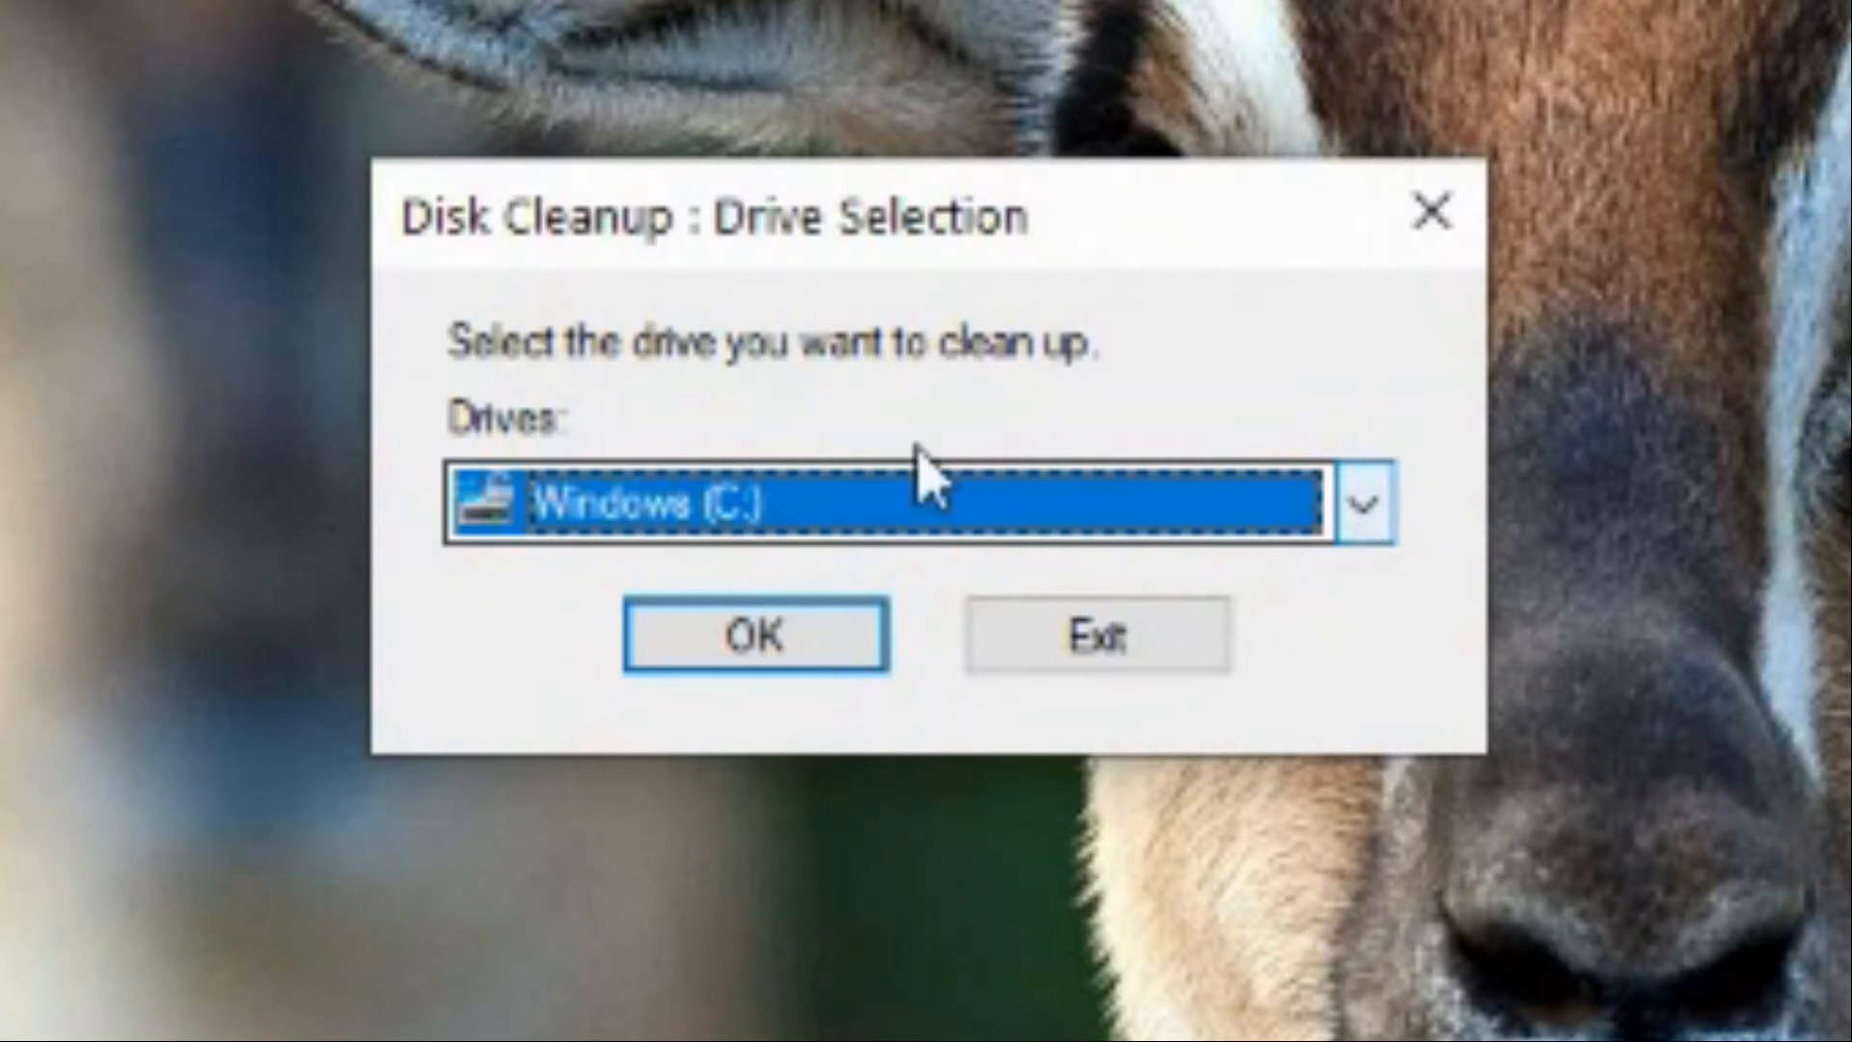
left_click(751, 636)
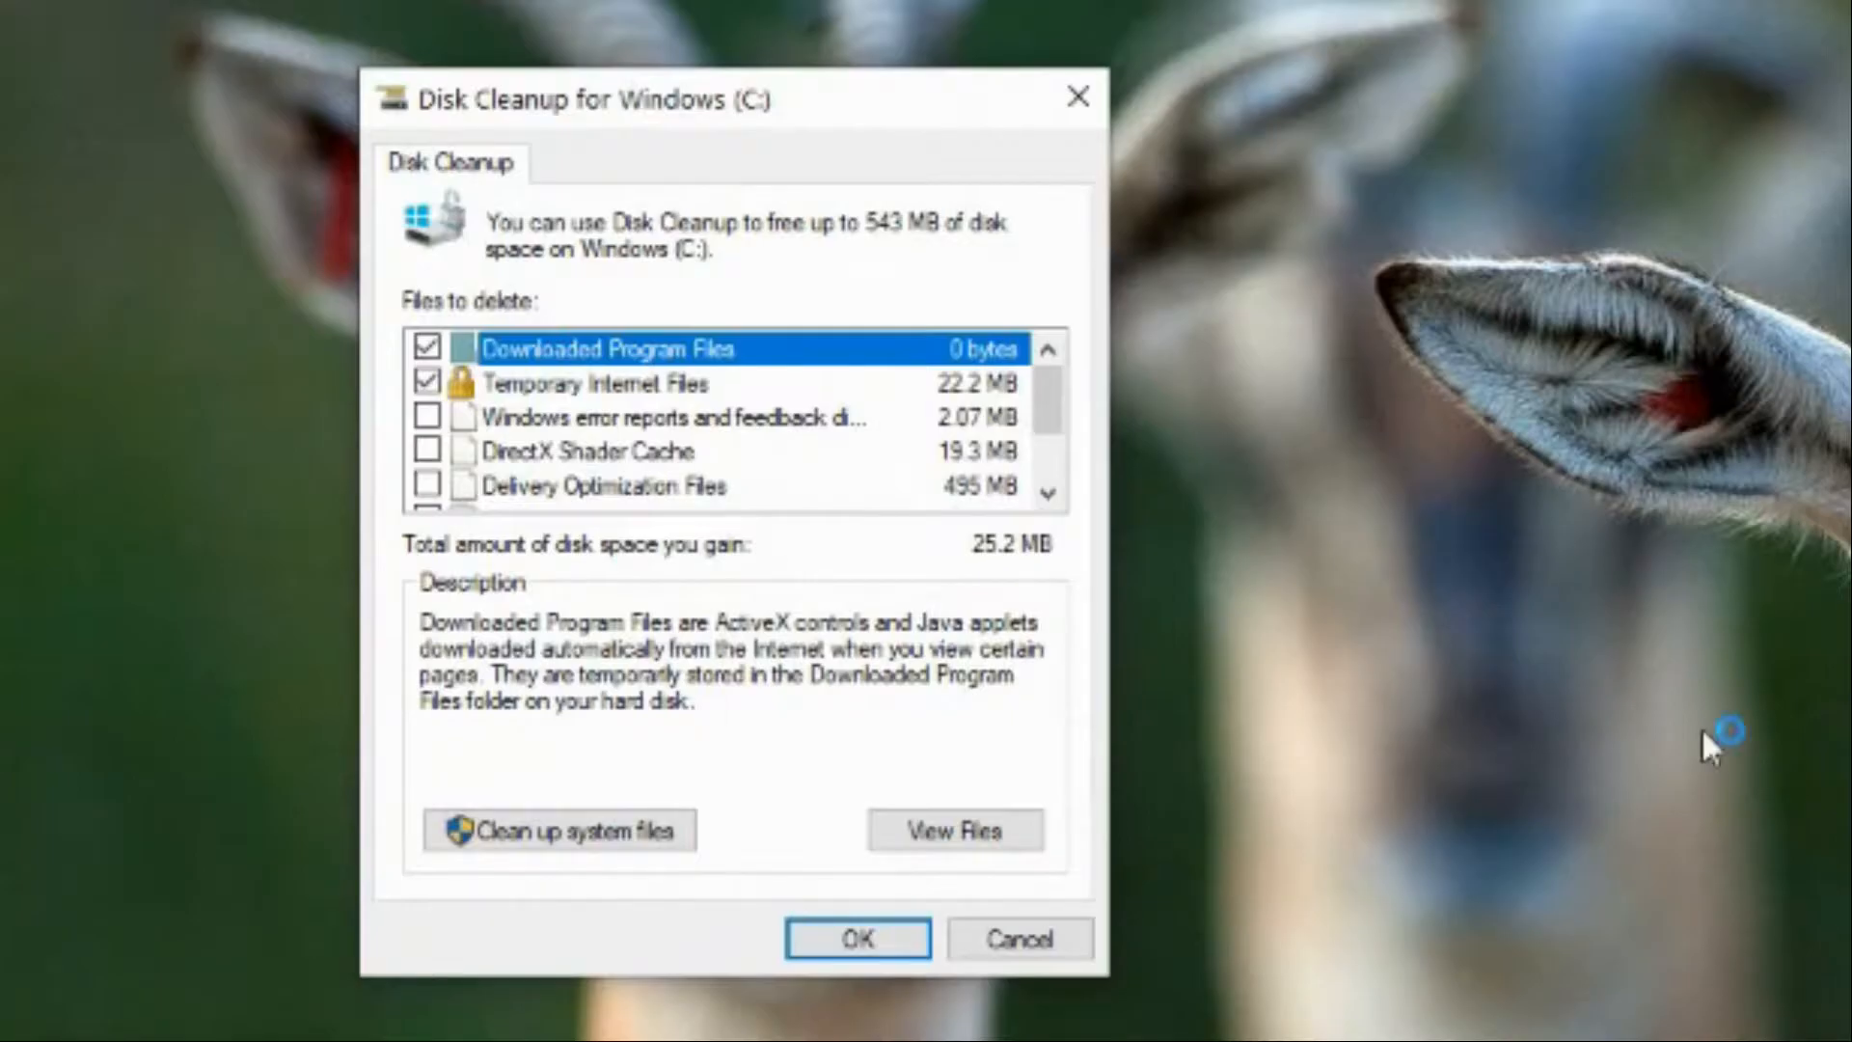
mouse_move(1063, 402)
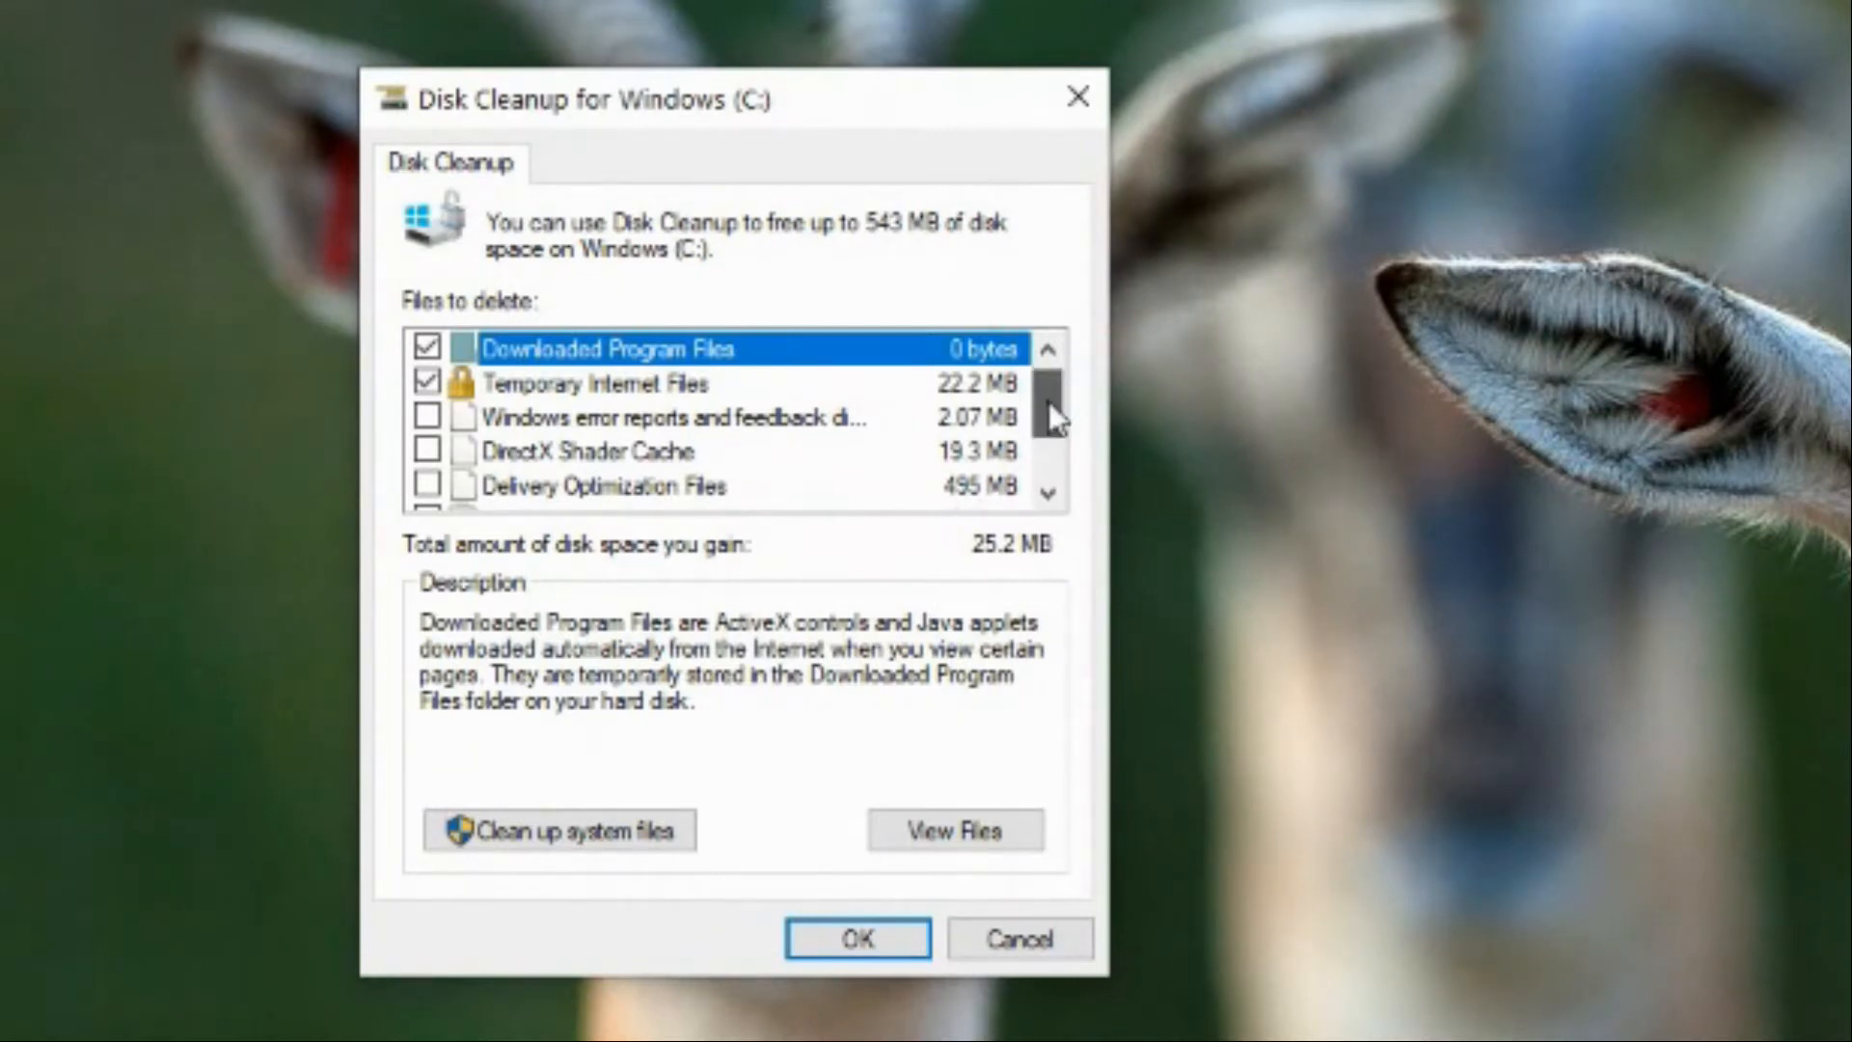
scroll("down", 3)
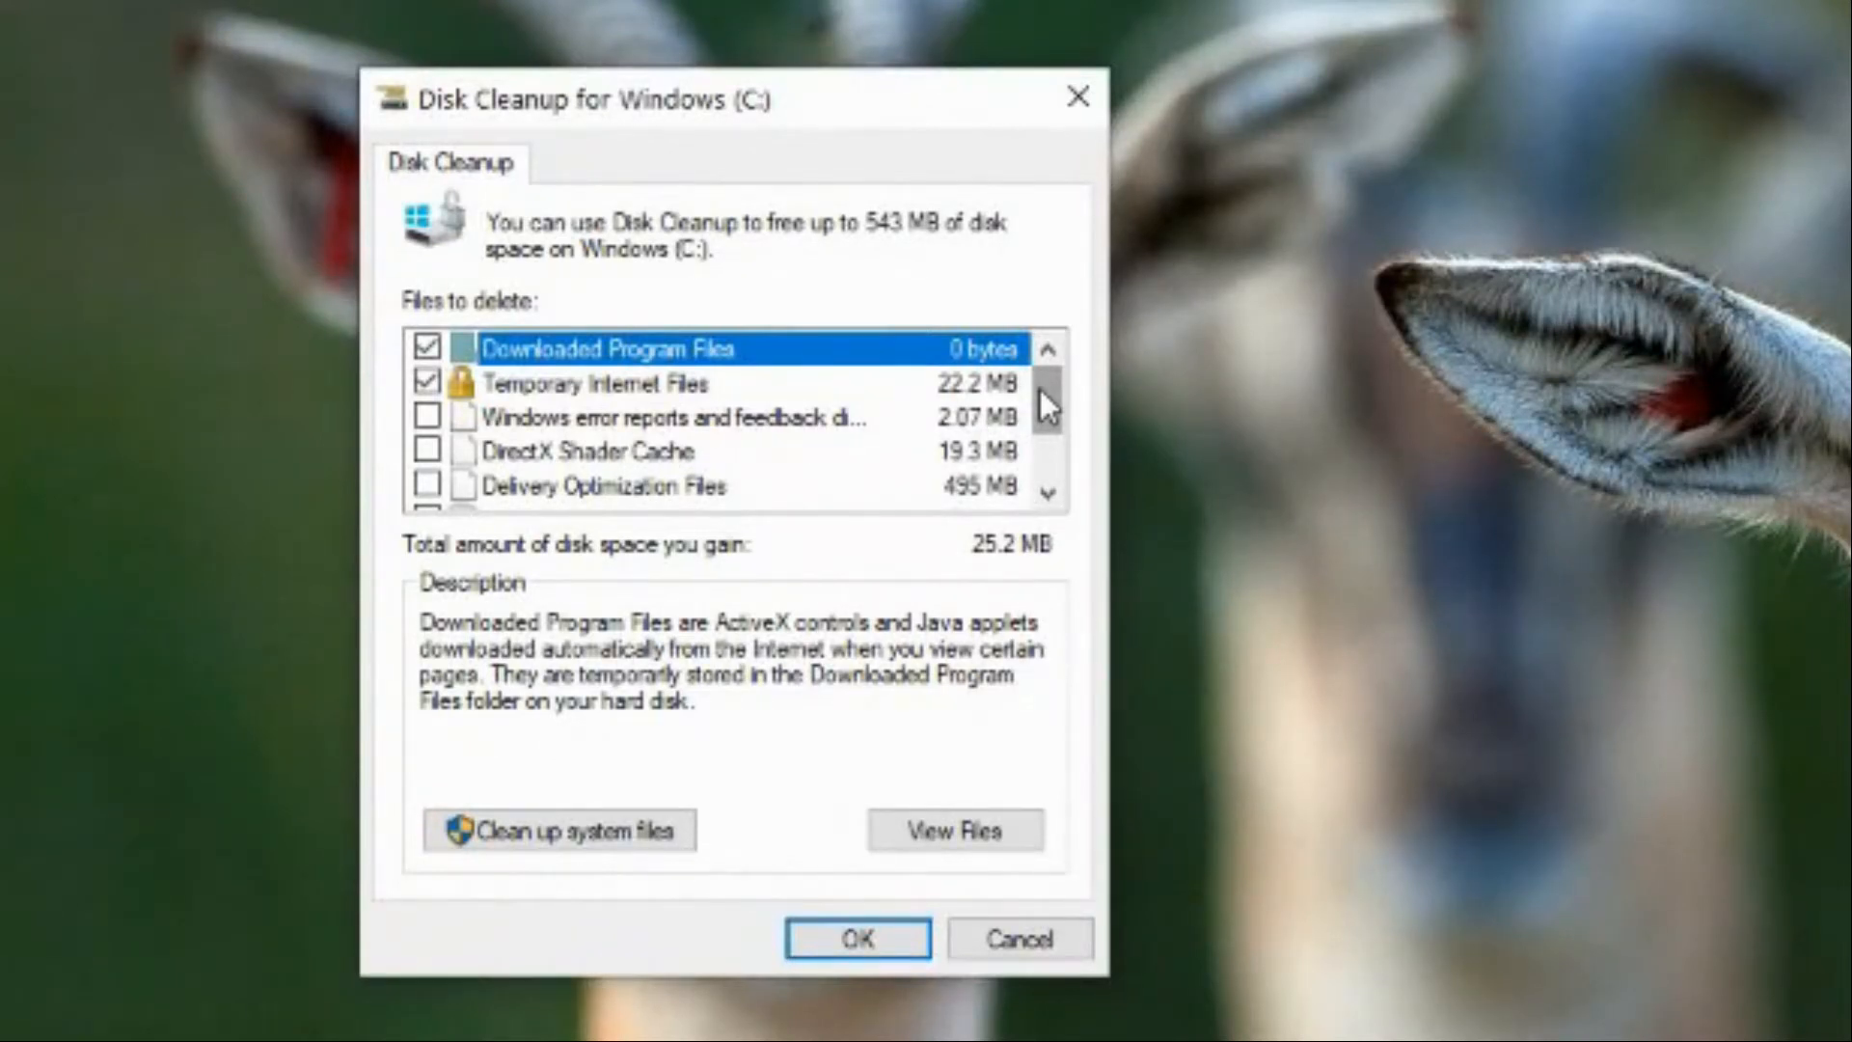
mouse_move(482, 391)
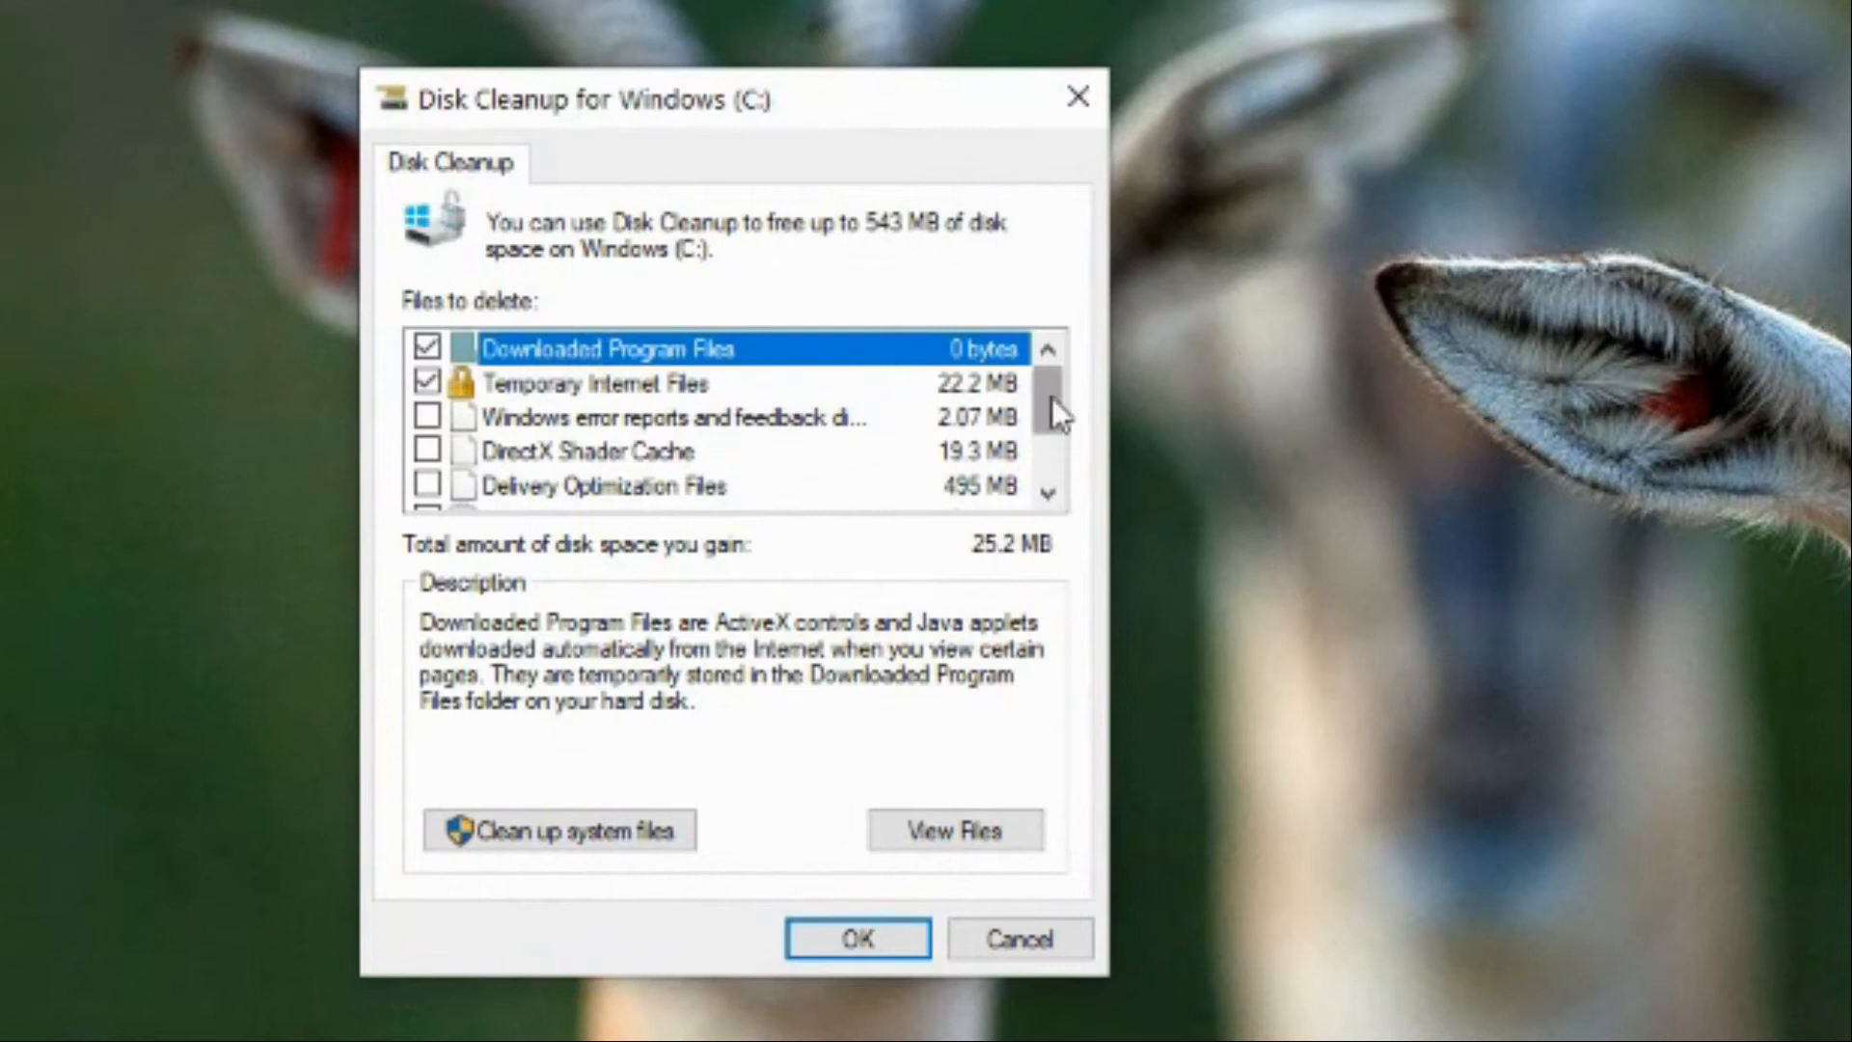
scroll("down", 3)
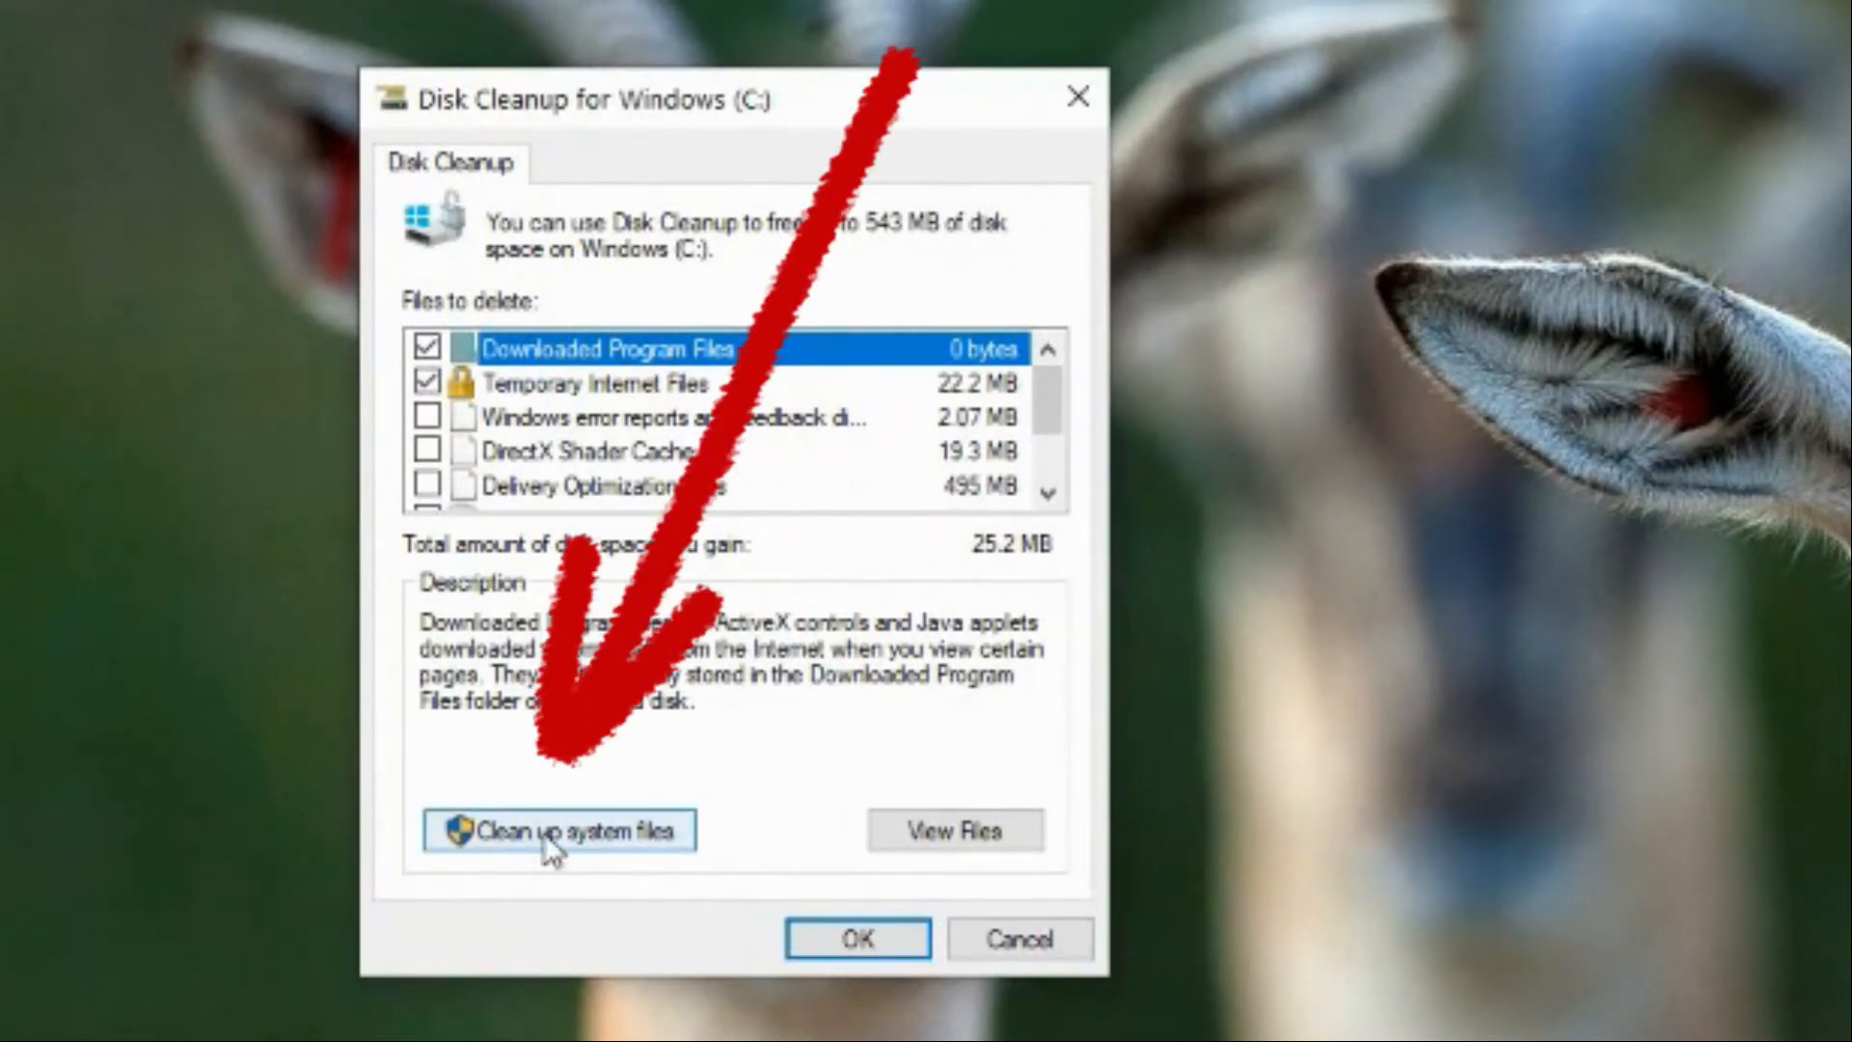
Rescan Windows (C:) including system files, offering up to 1.61 GB.
left_click(559, 831)
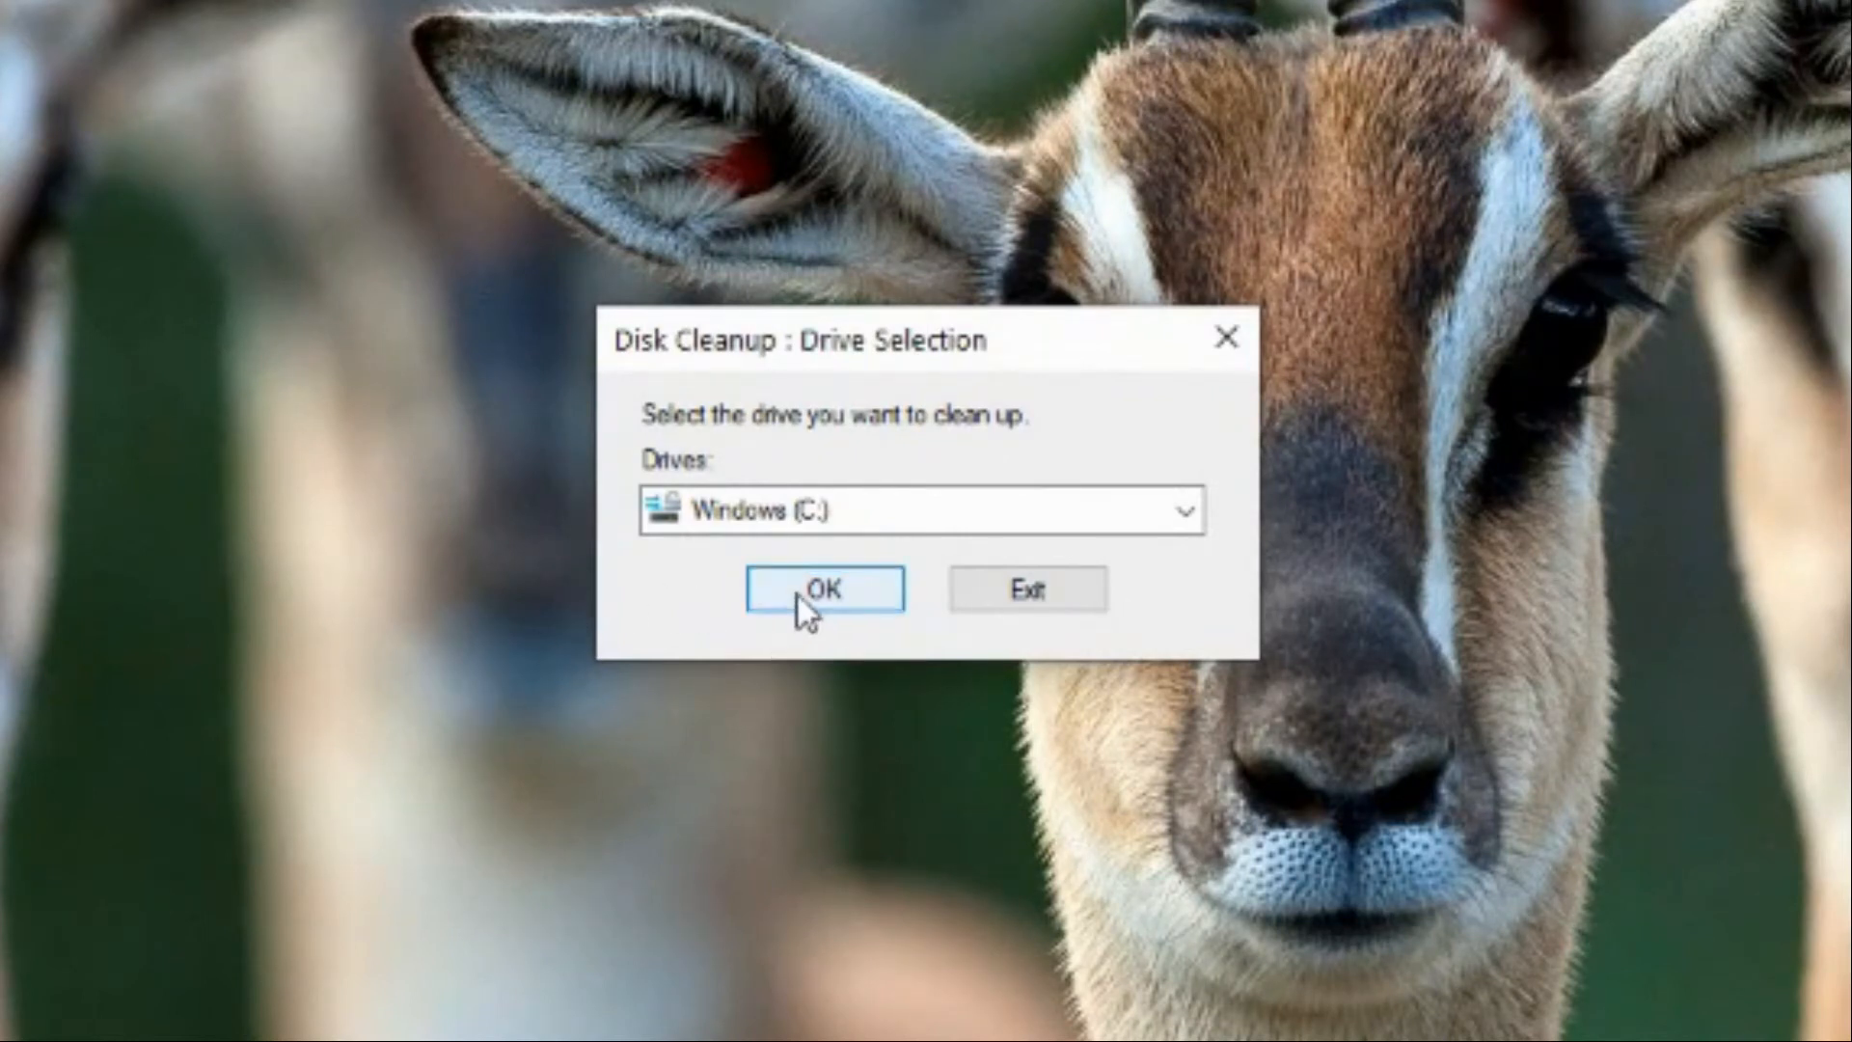
left_click(823, 589)
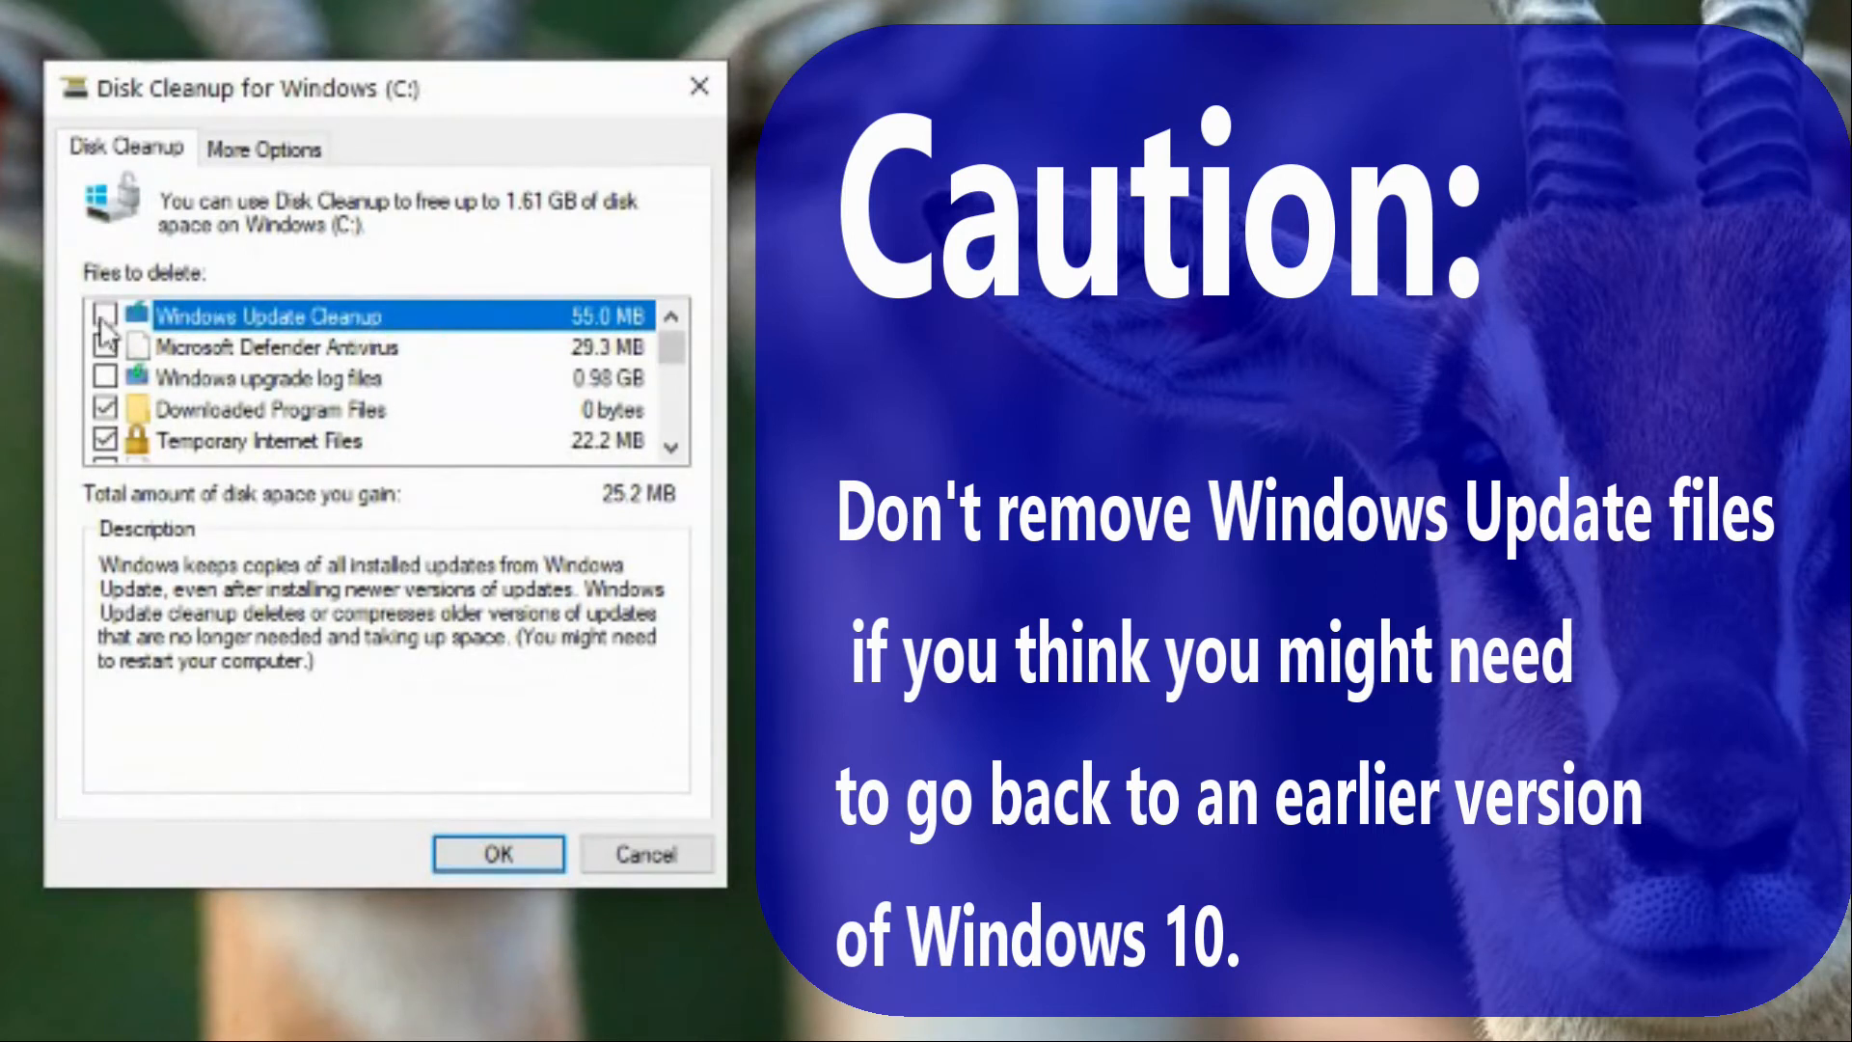
Tick Windows Update Cleanup, upgrade logs, Delivery Optimization and temporary installation files, totalling 1.55 GB.
left_click(93, 315)
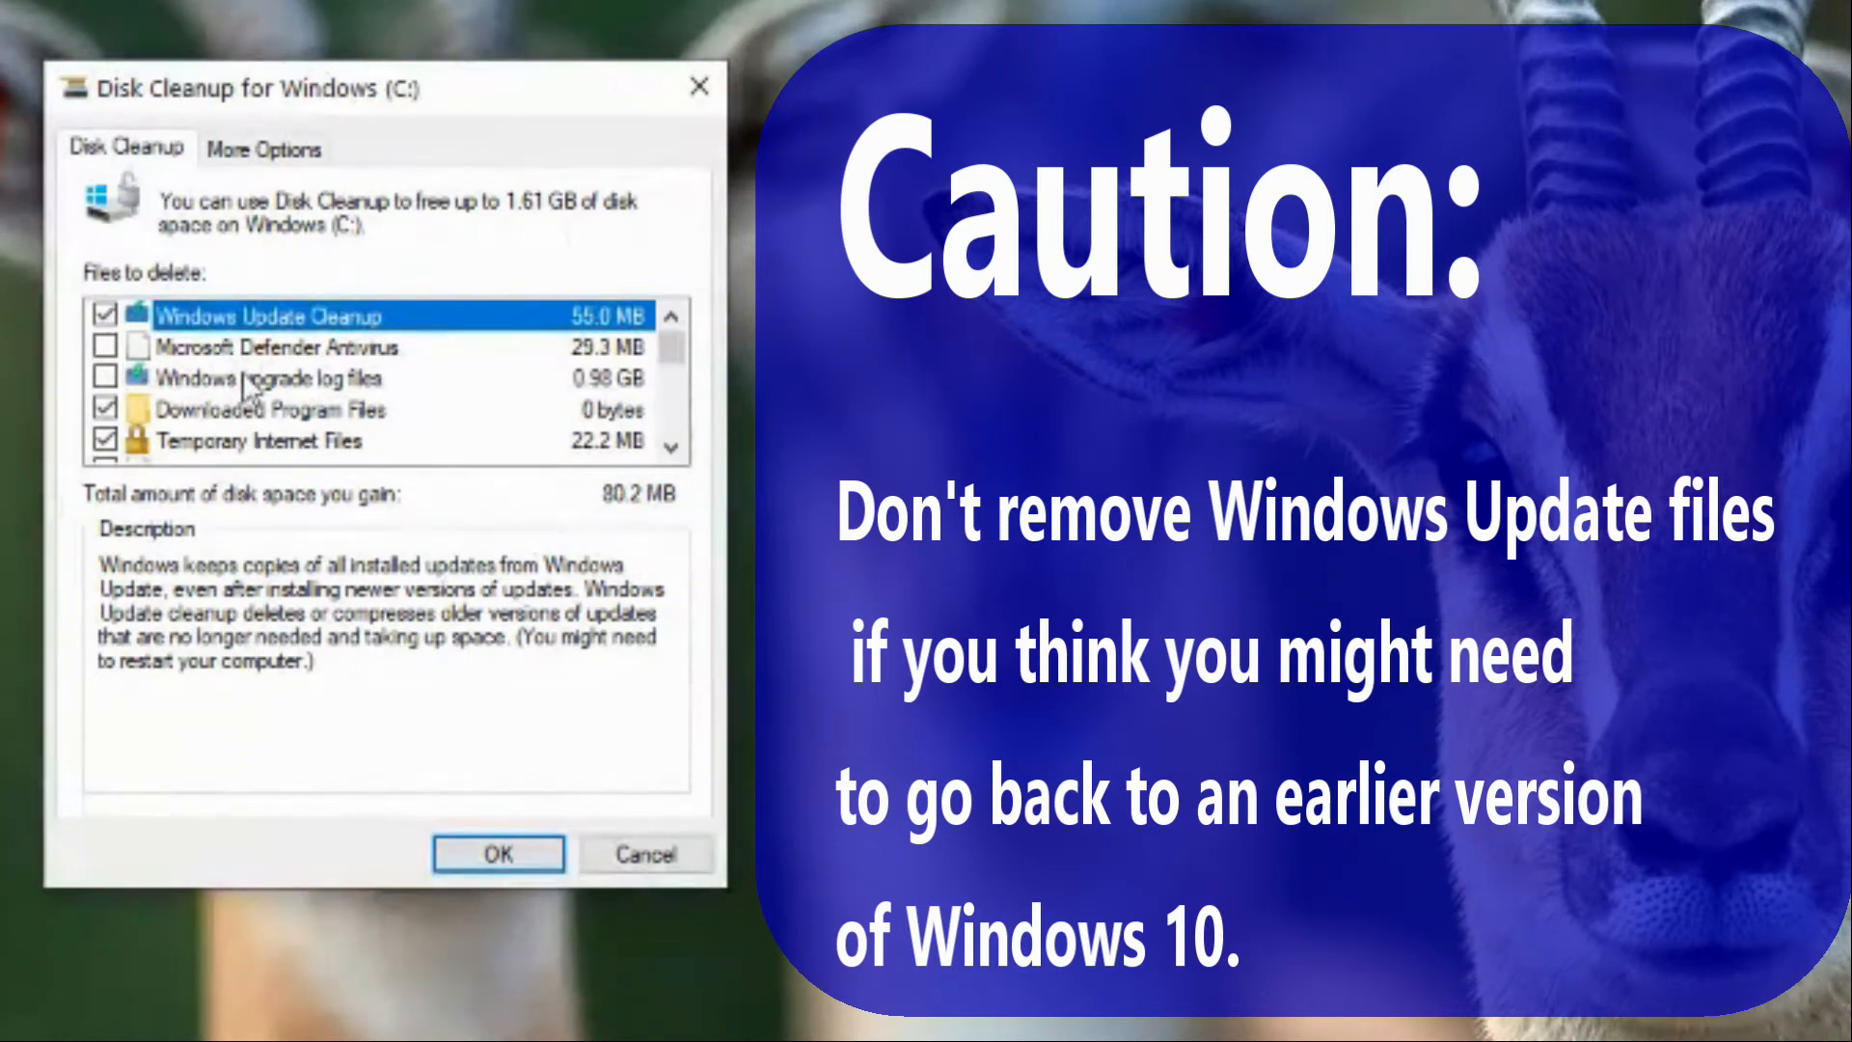
mouse_move(294, 409)
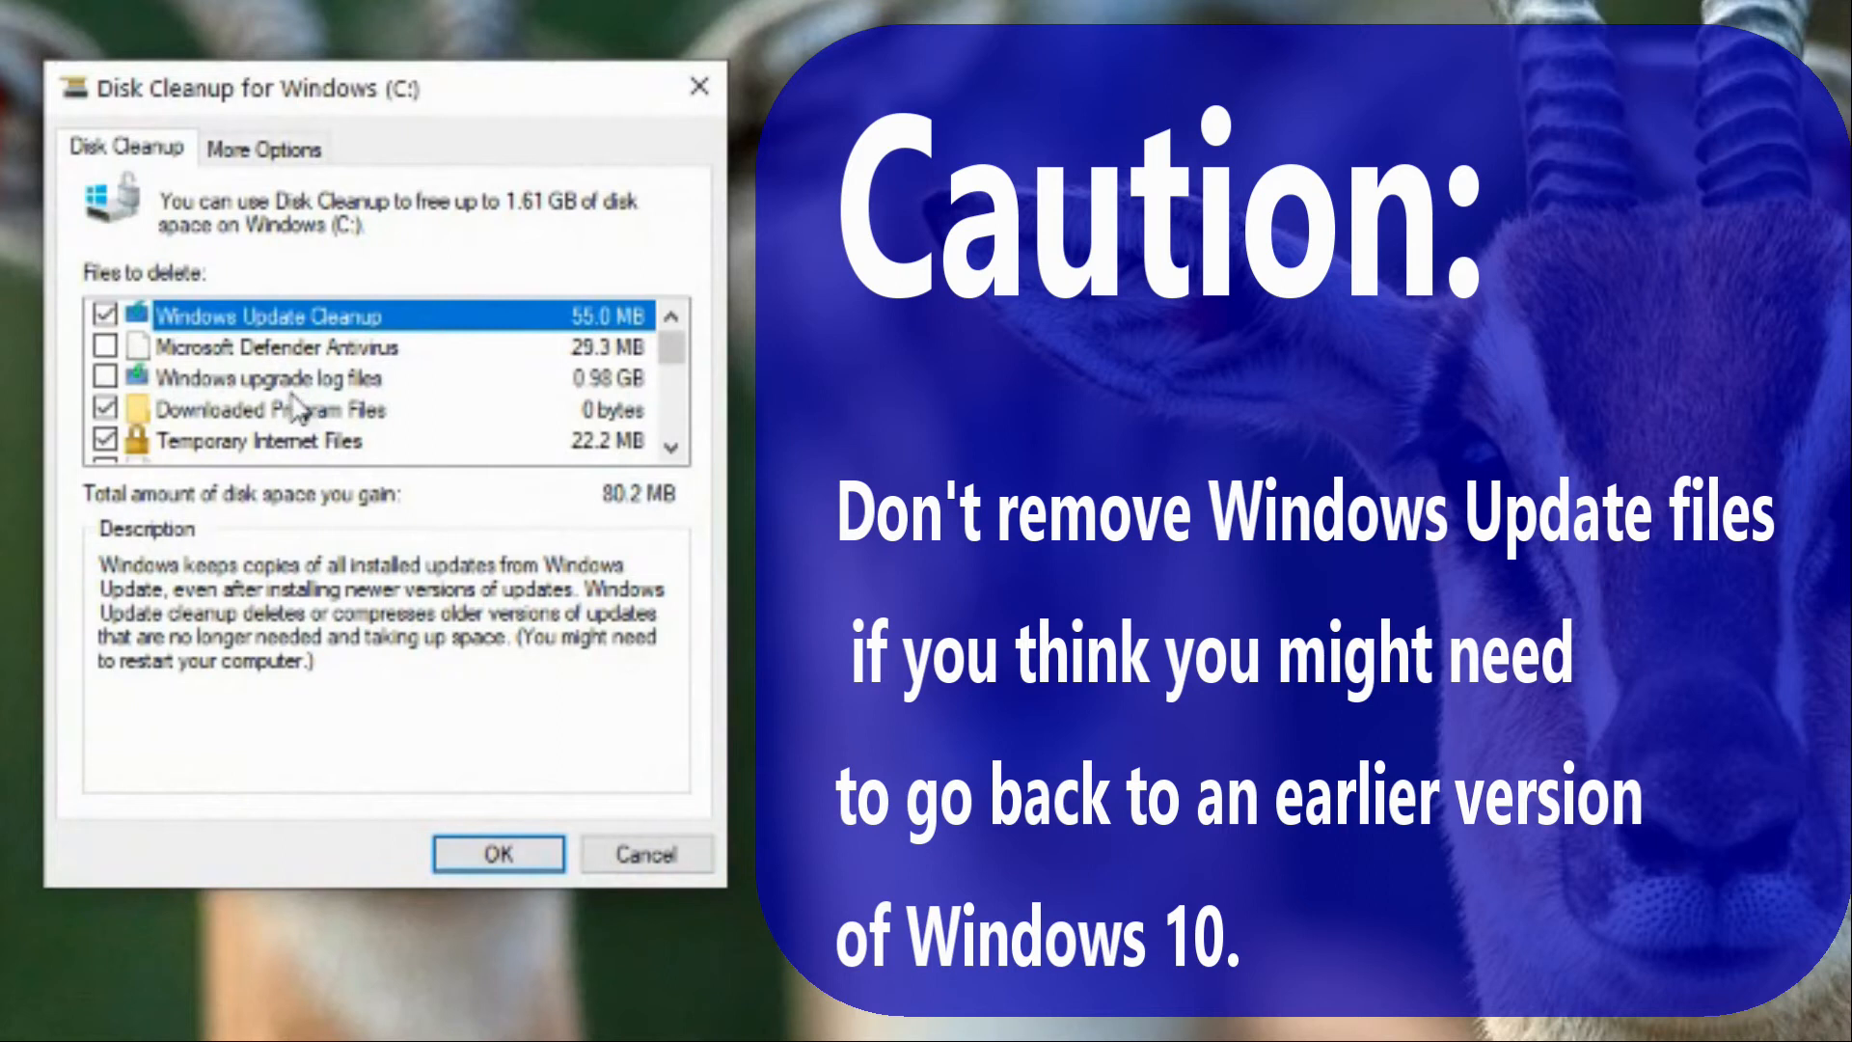
left_click(104, 378)
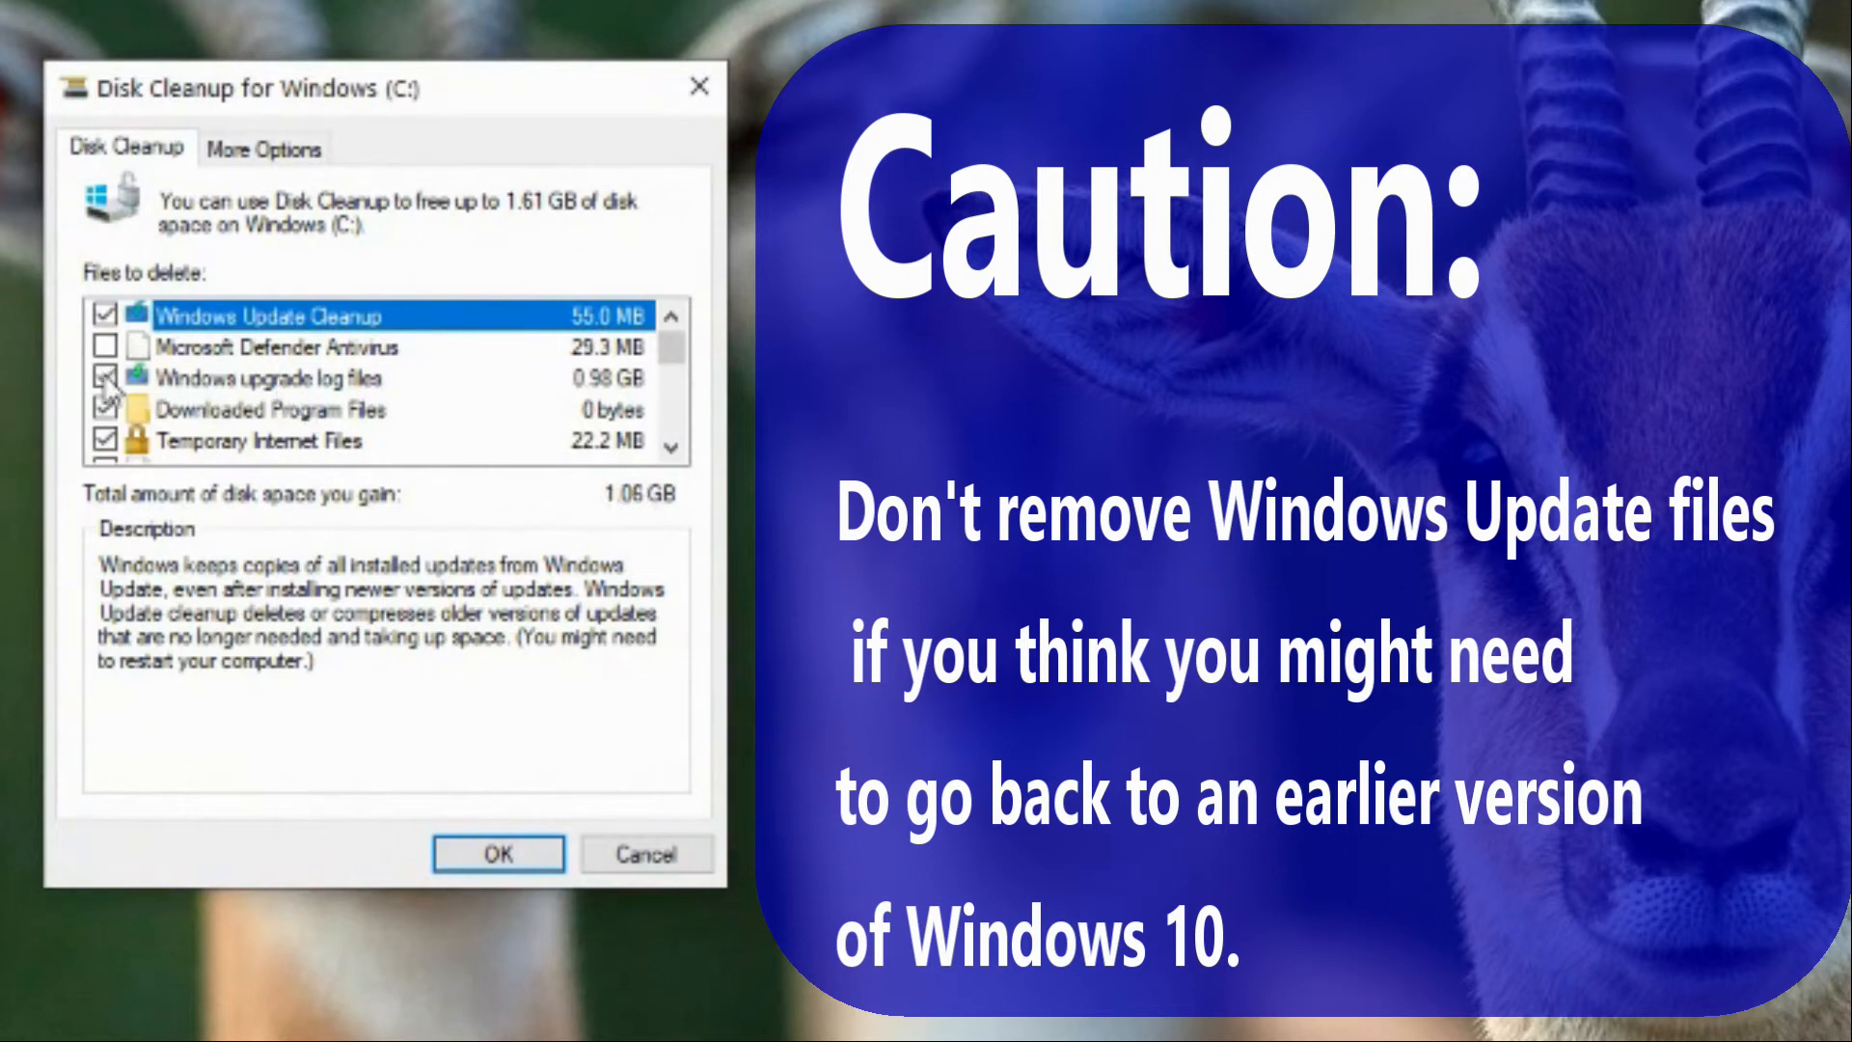
left_click(670, 444)
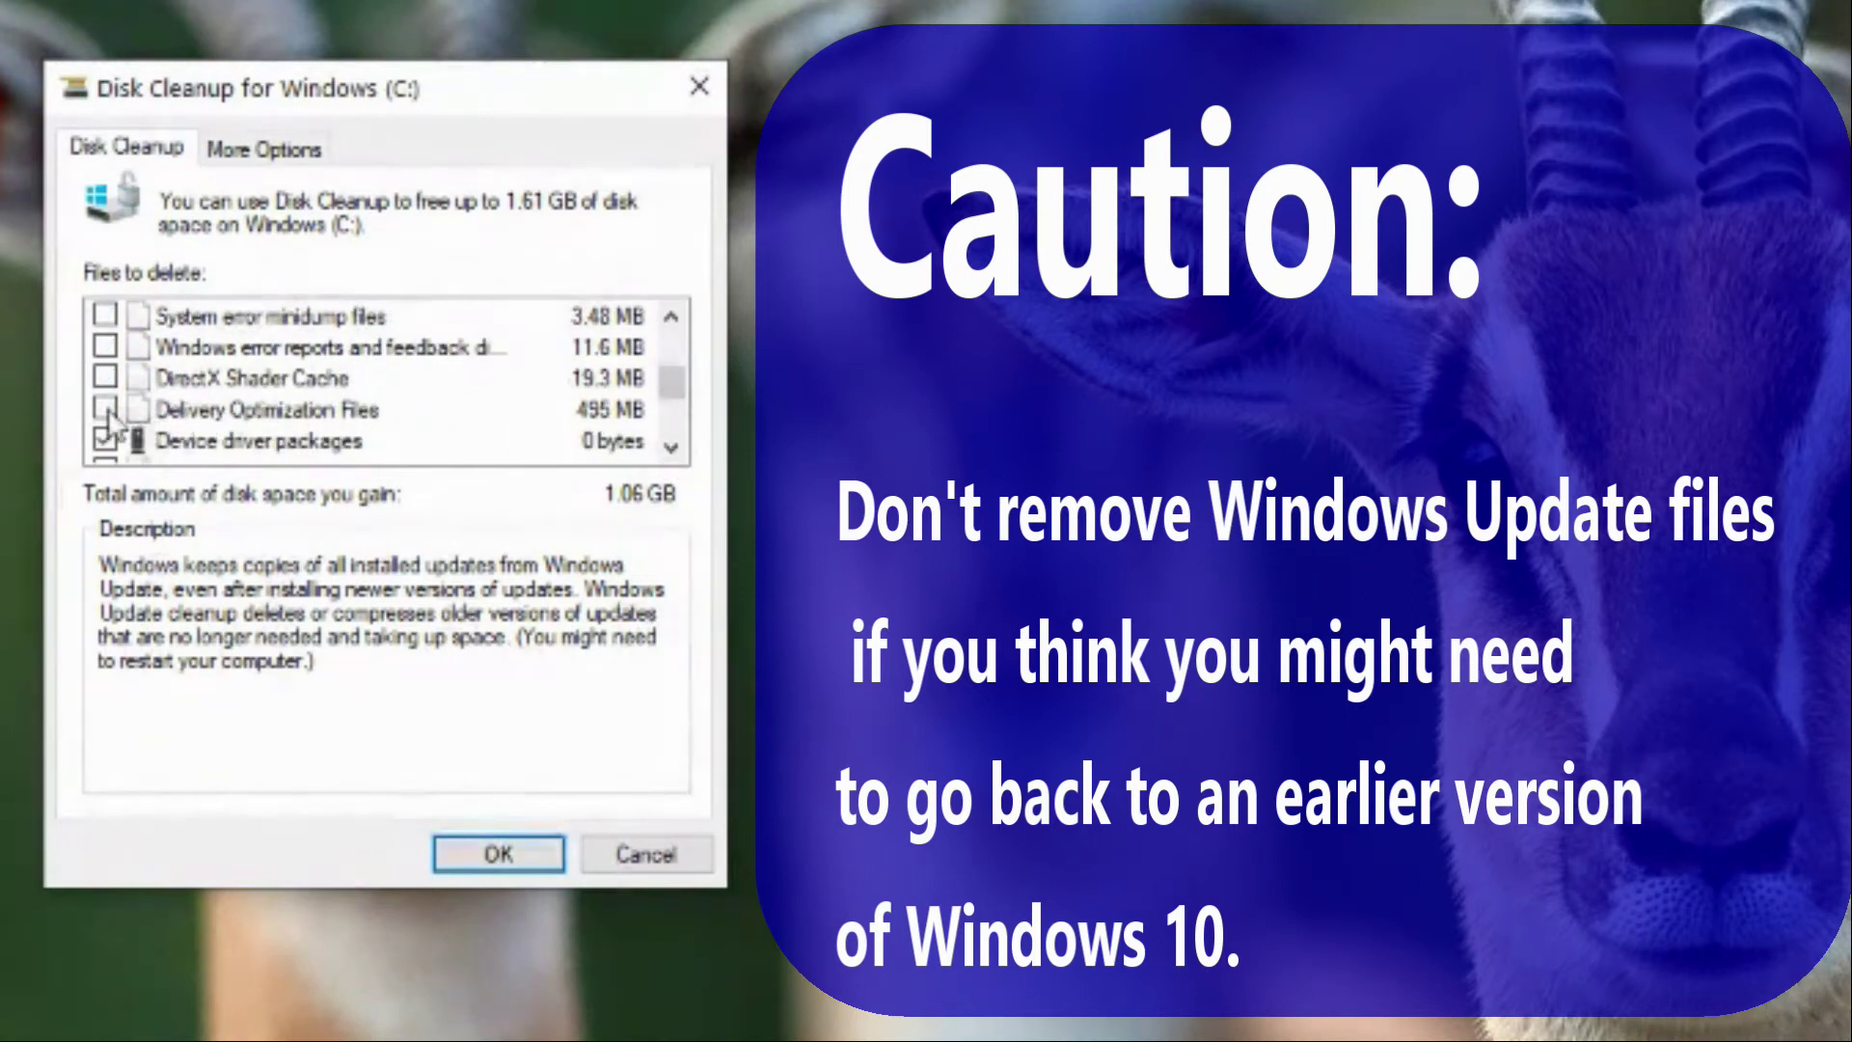
left_click(106, 409)
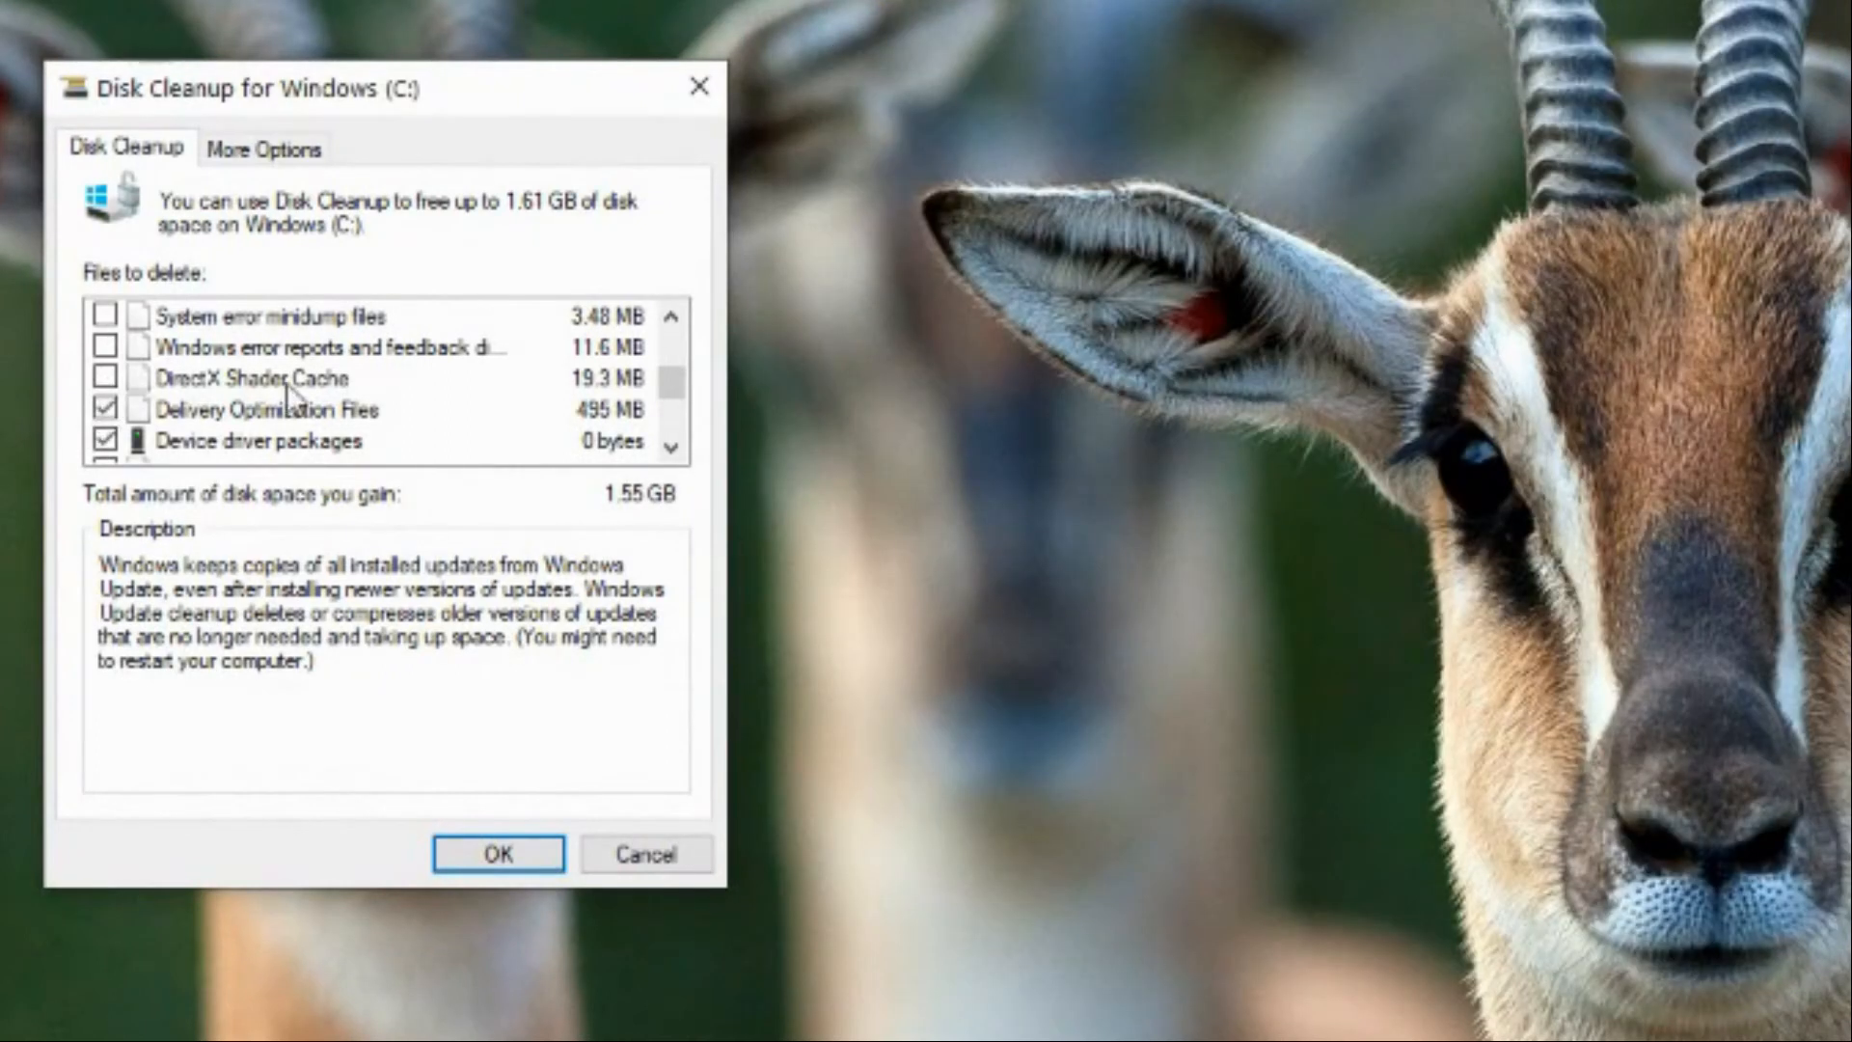
scroll("down", 3)
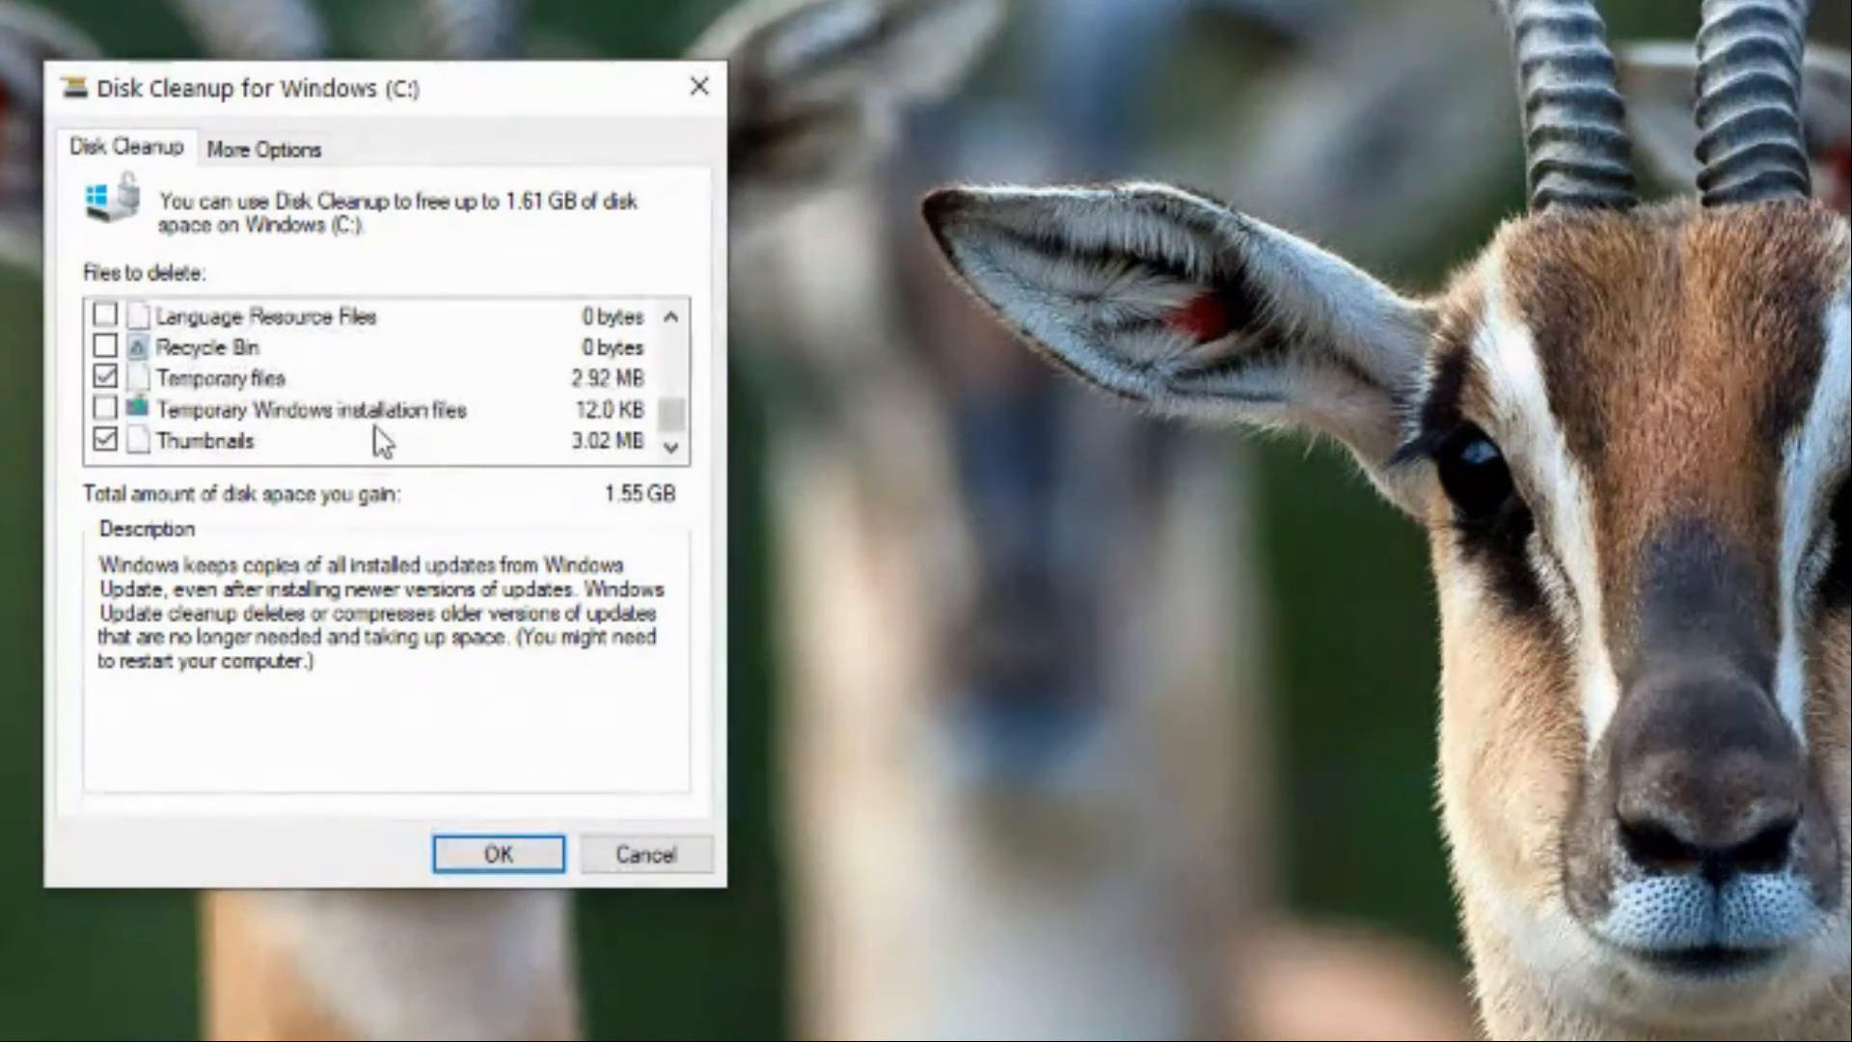
left_click(103, 442)
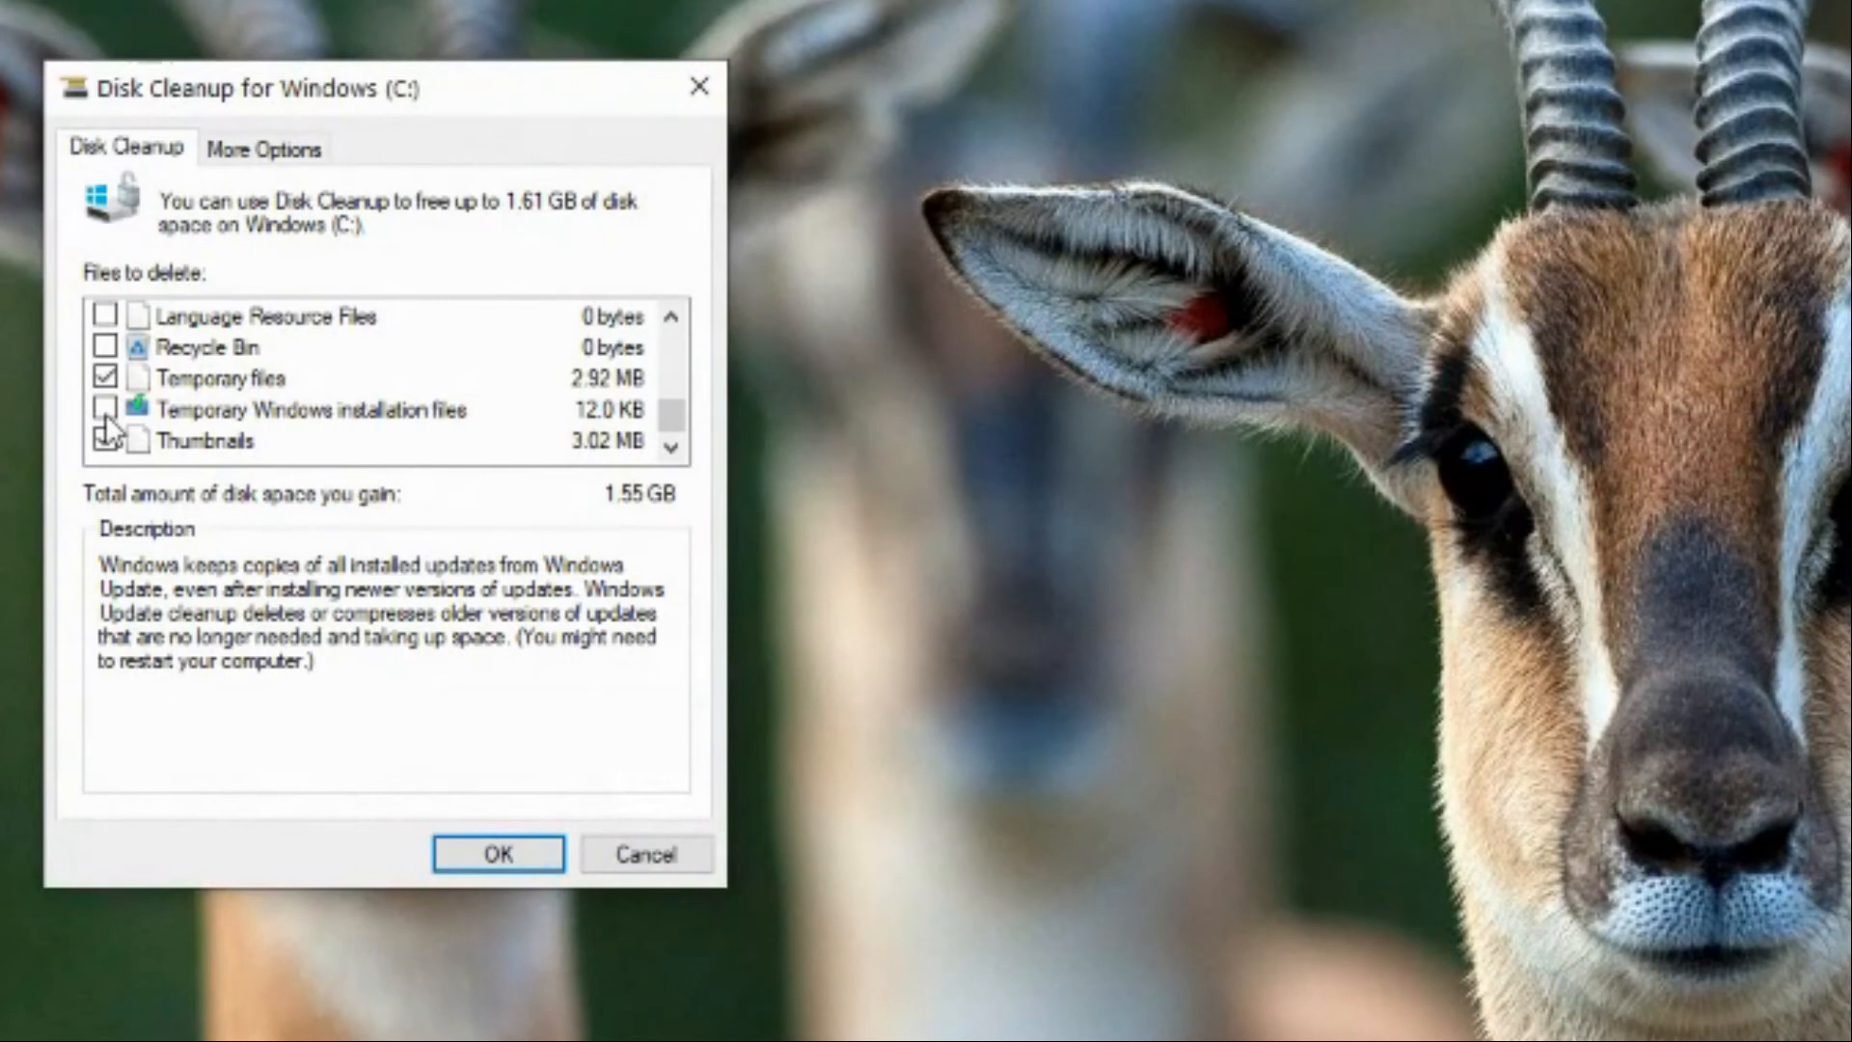
left_click(104, 409)
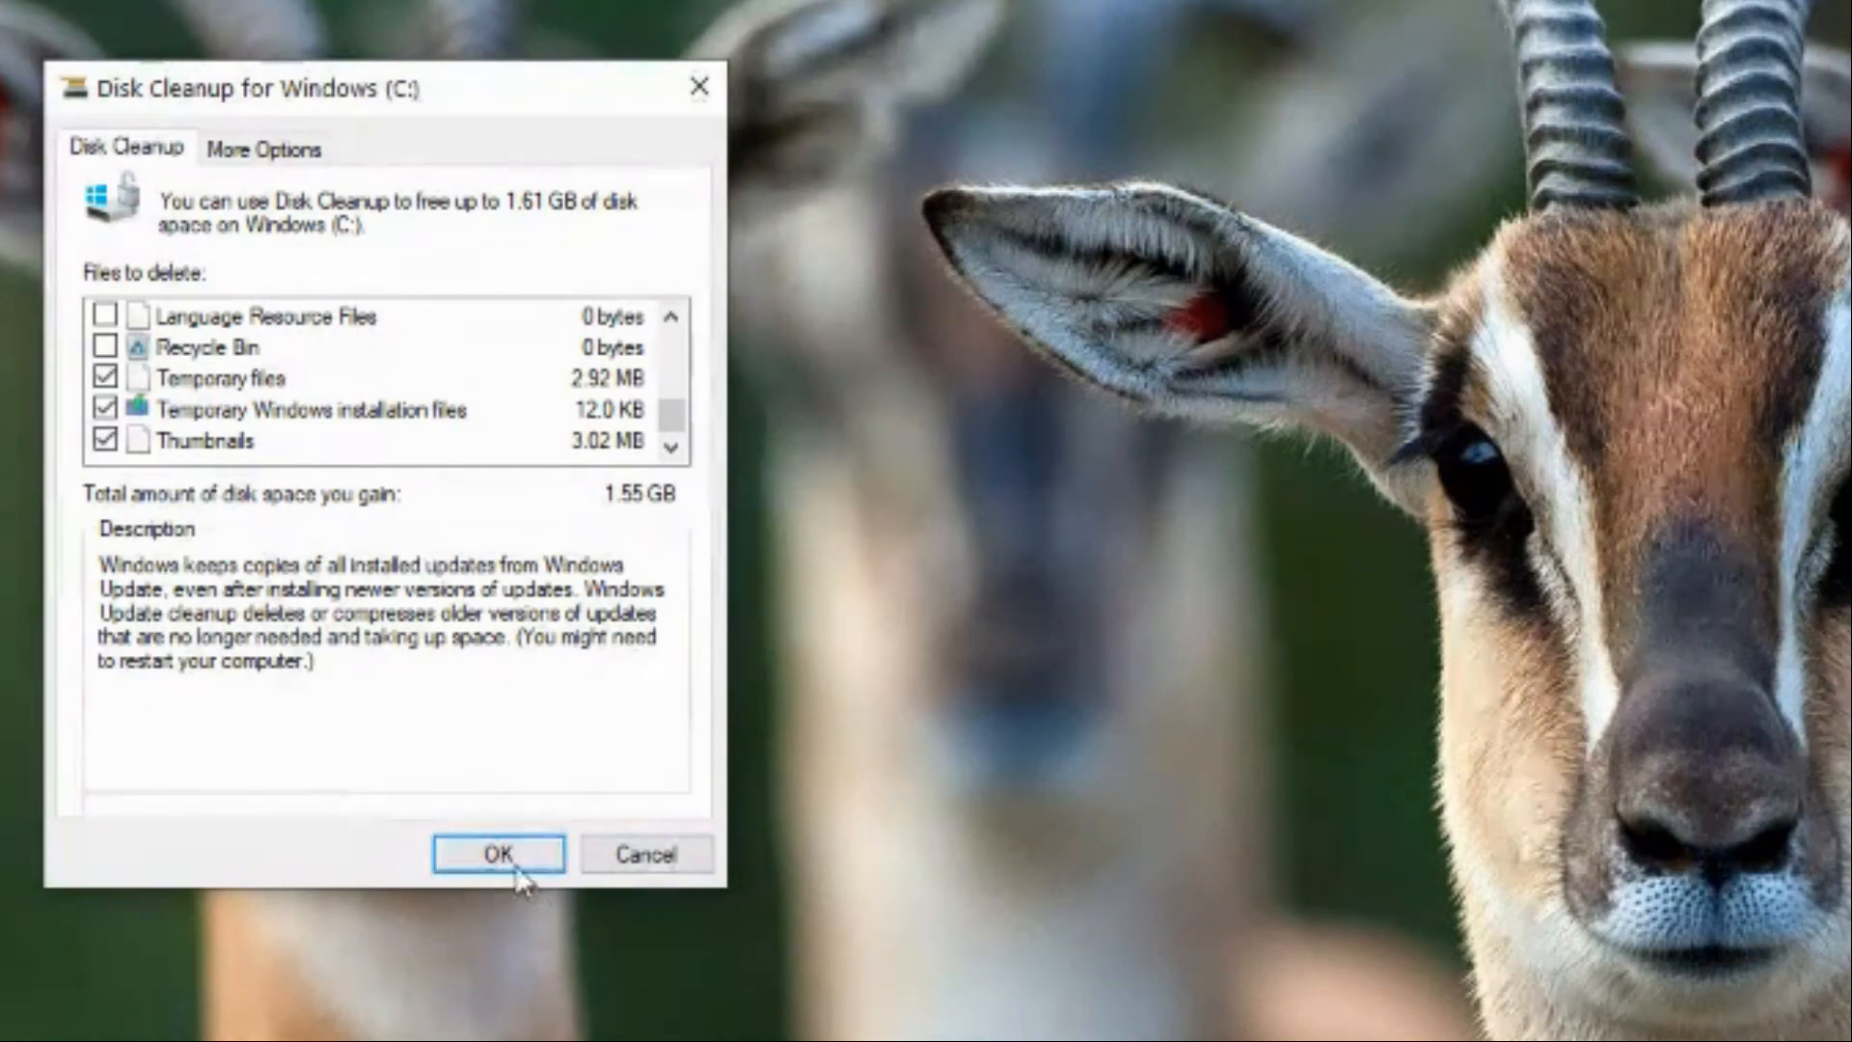
Confirm permanent deletion of the selected files from drive C:.
left_click(510, 881)
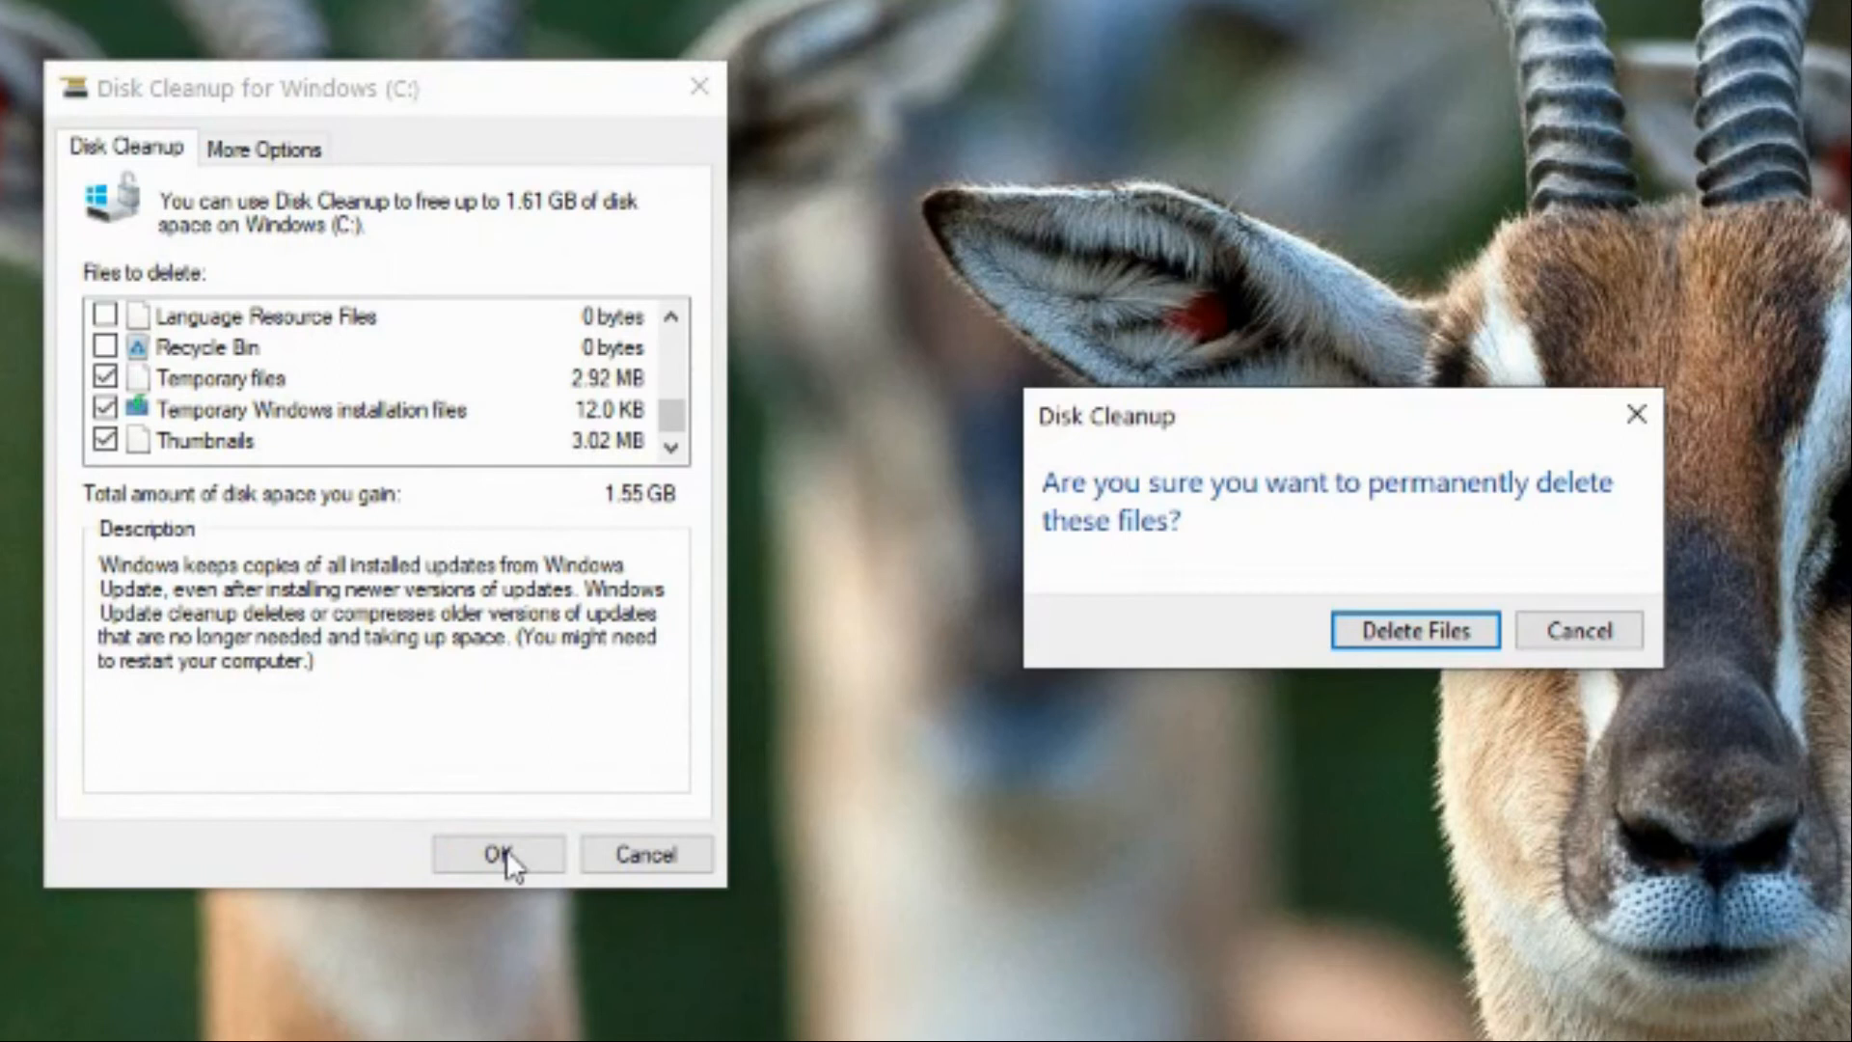
mouse_move(1405, 651)
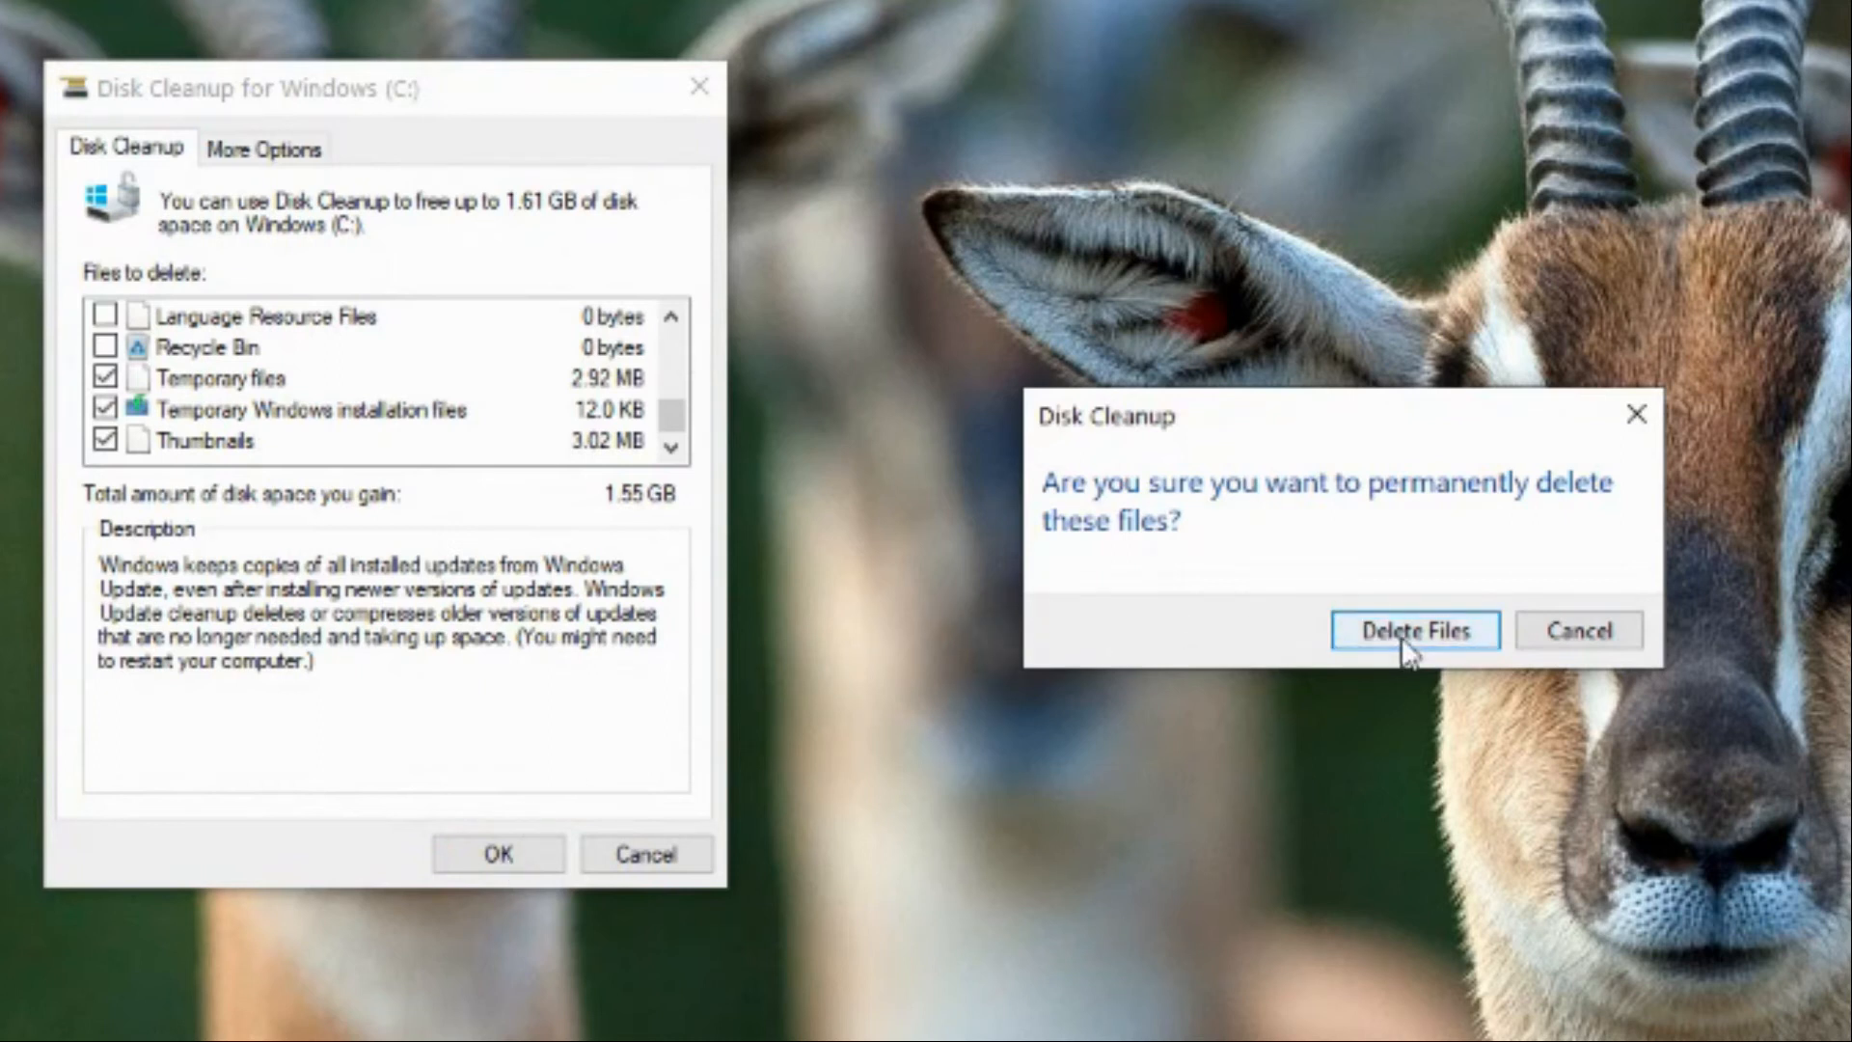
left_click(1414, 630)
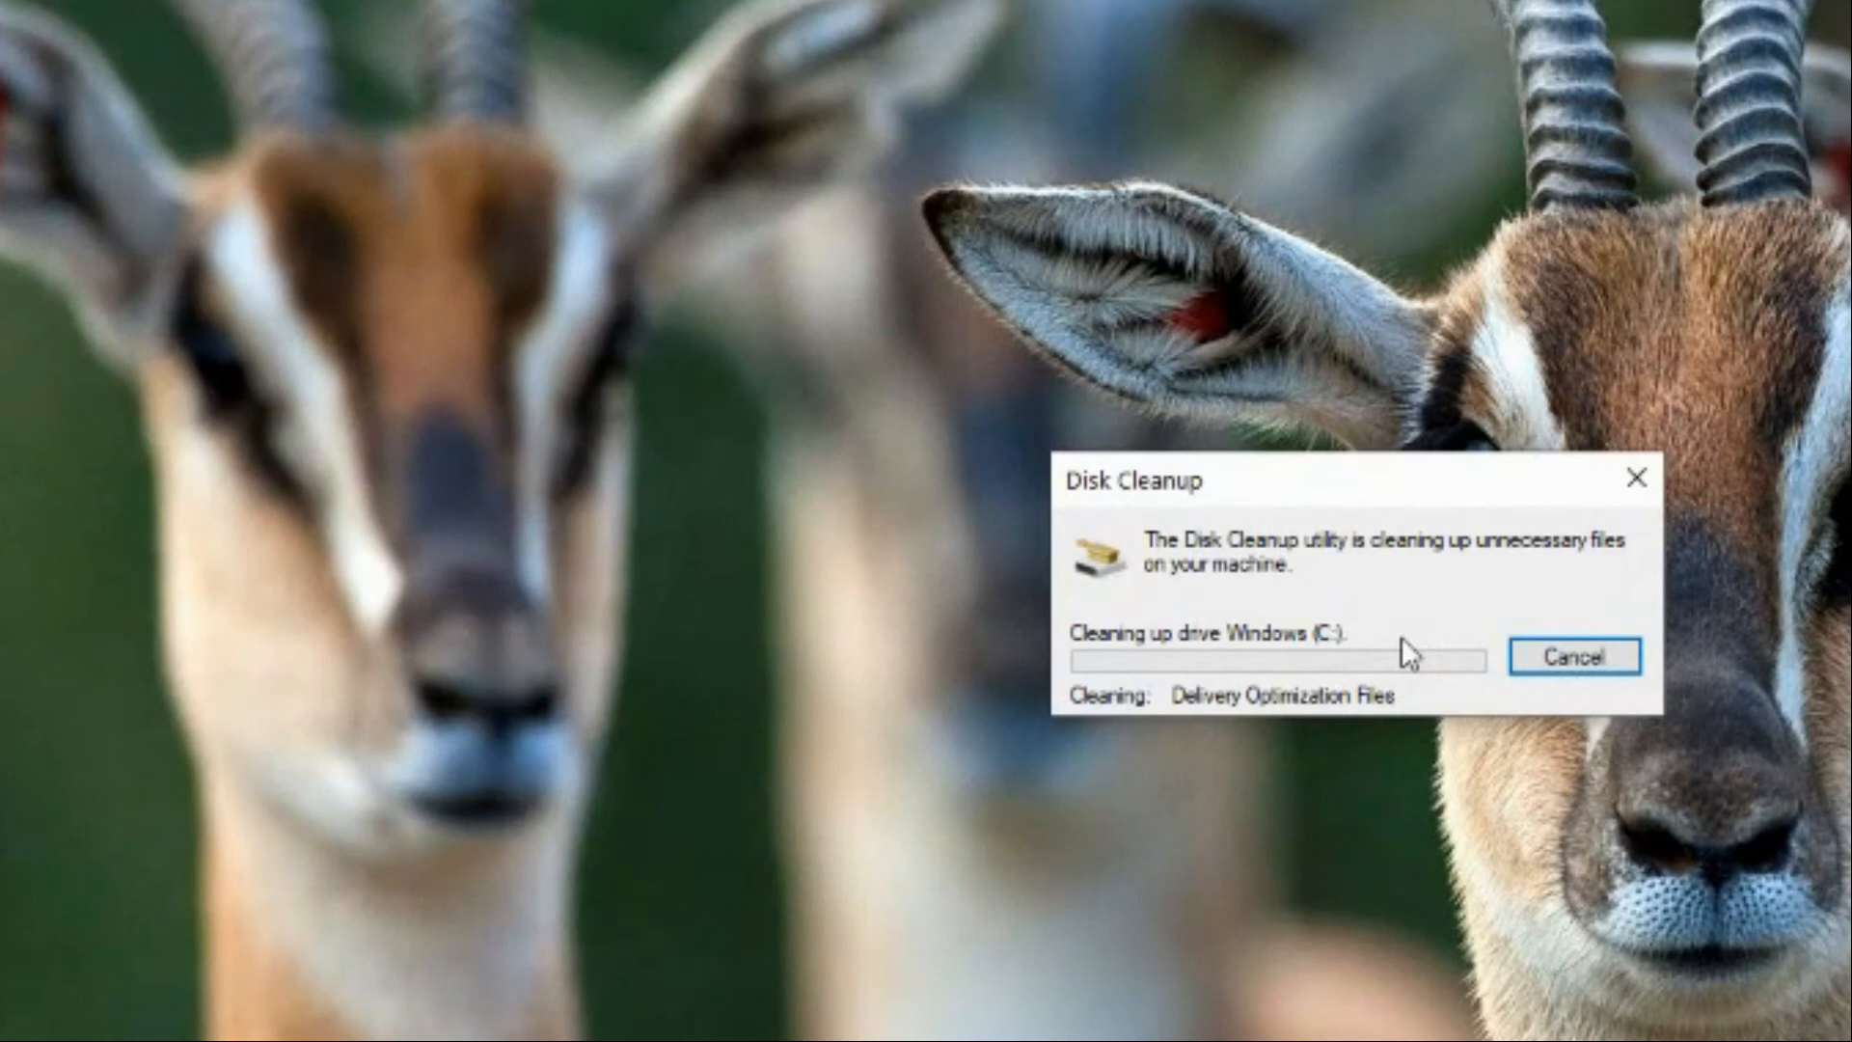